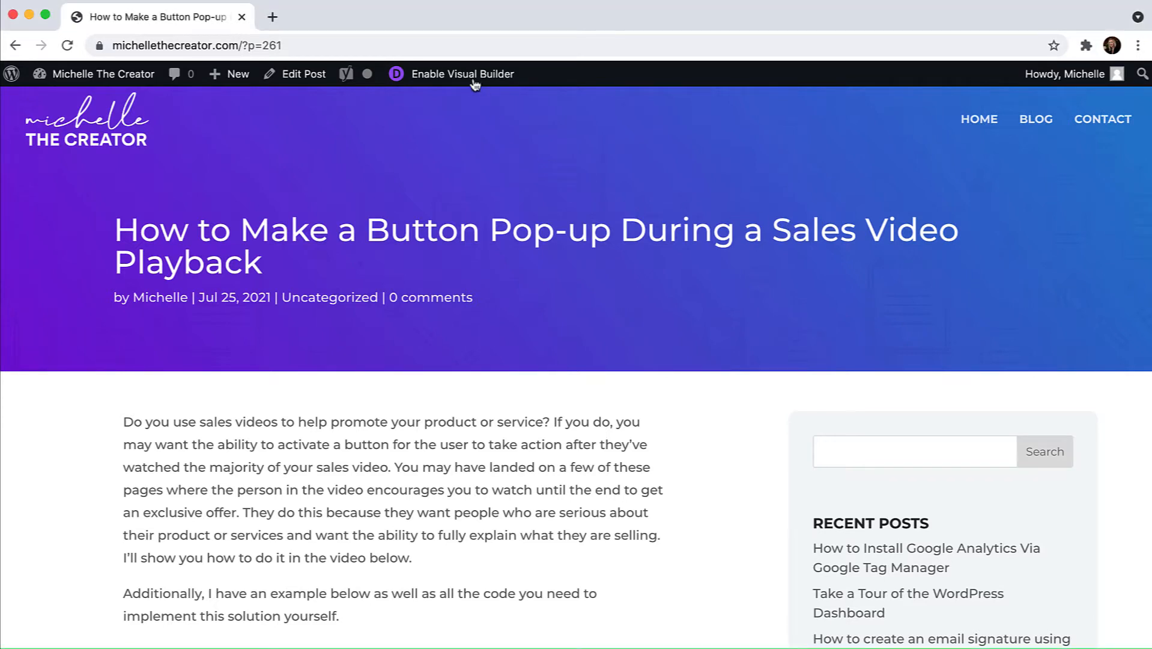
Step: Enable the Visual Builder and scroll to the Sales Video Example with its offer button
left_click(463, 73)
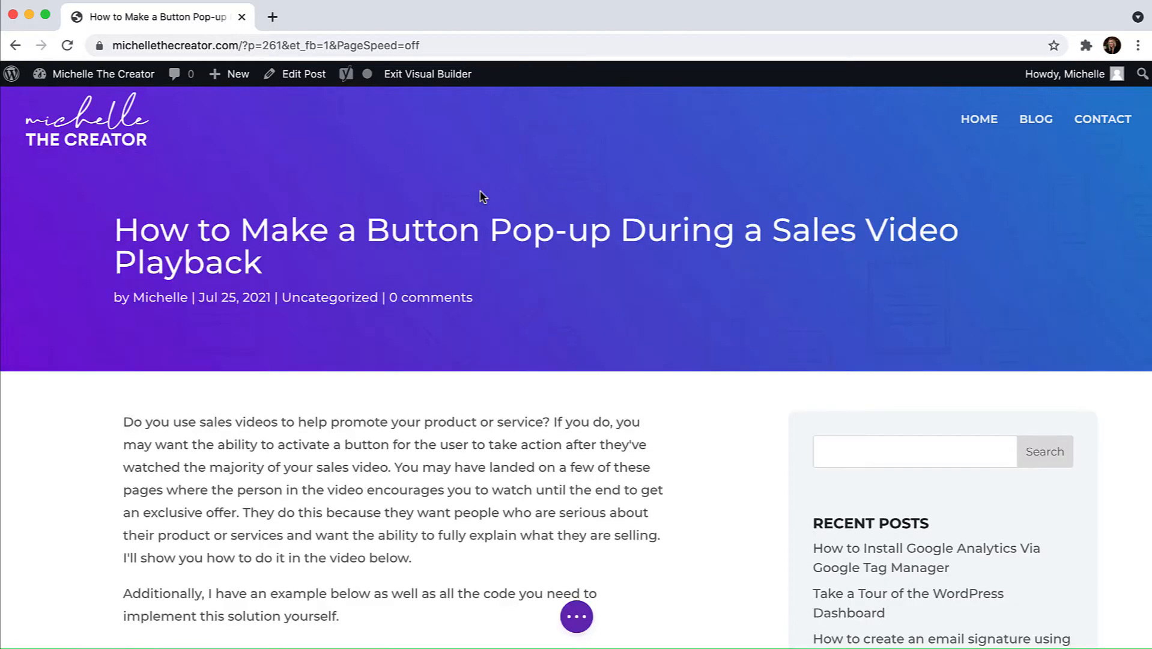
scroll("down", 3)
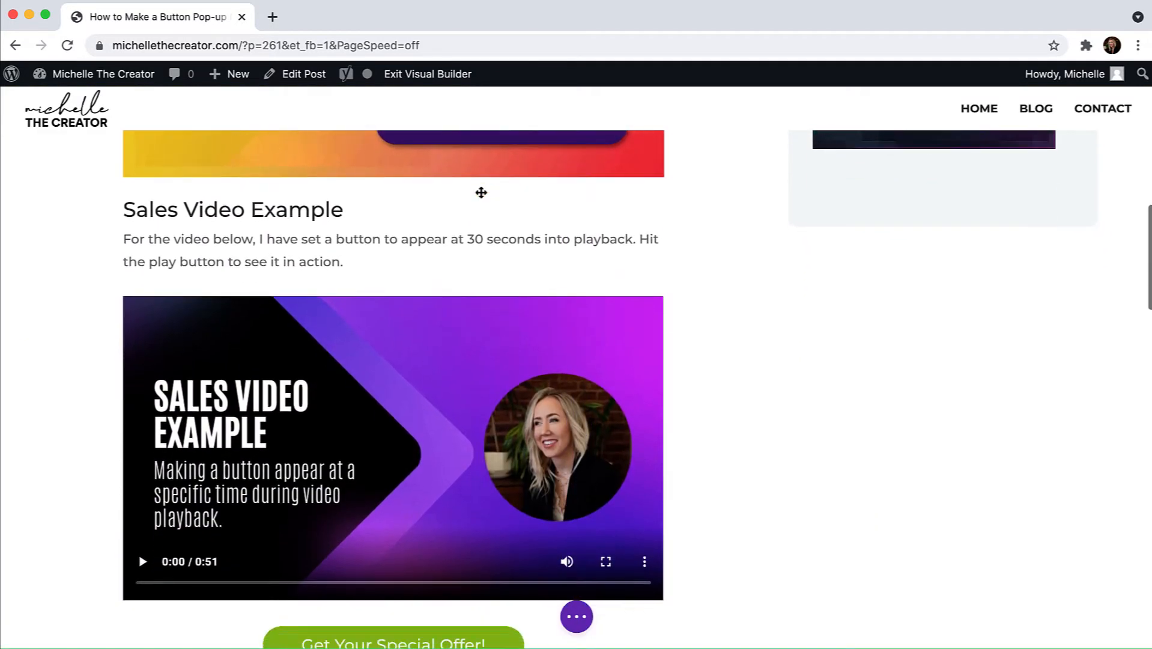
scroll("down", 3)
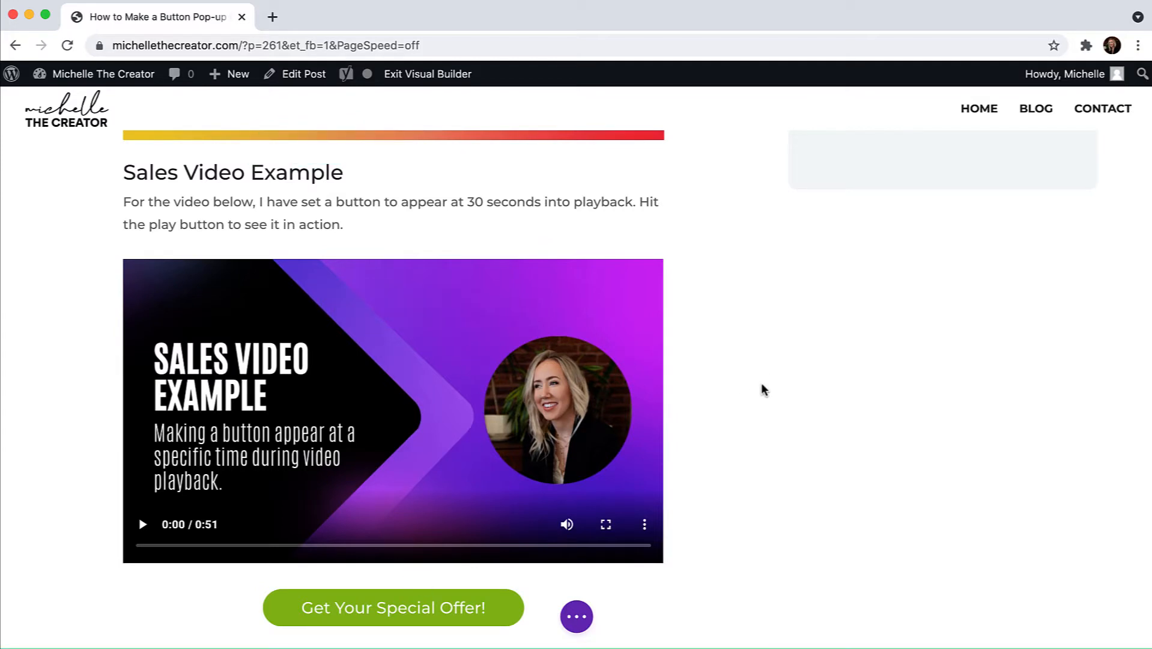
scroll("down", 3)
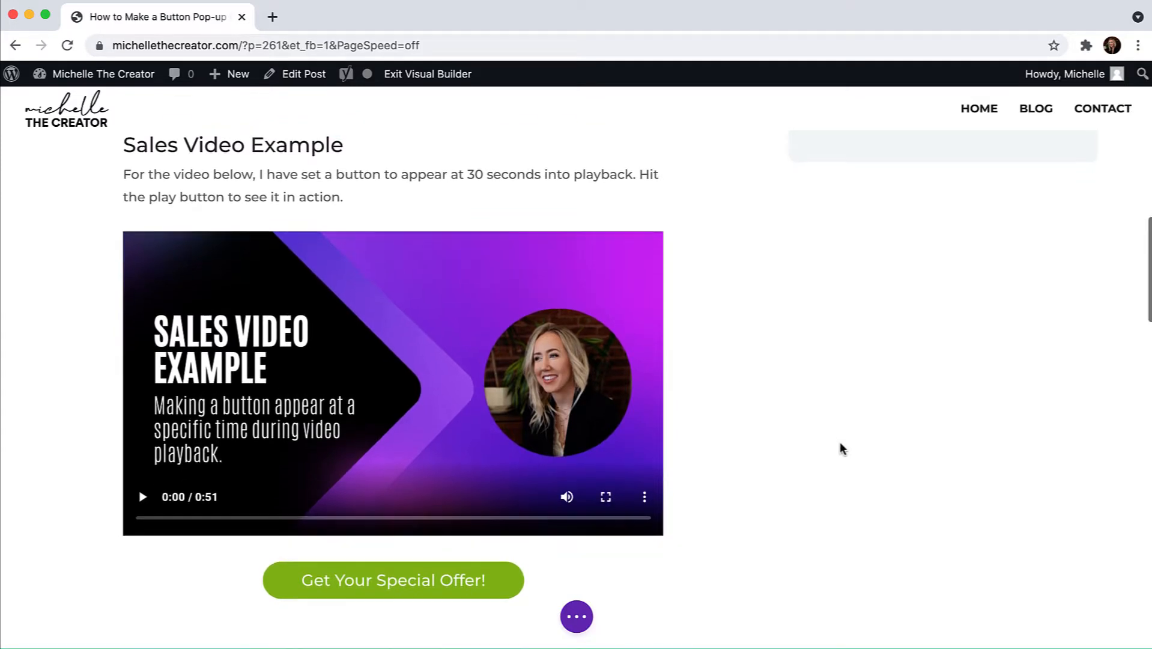
left_click(392, 580)
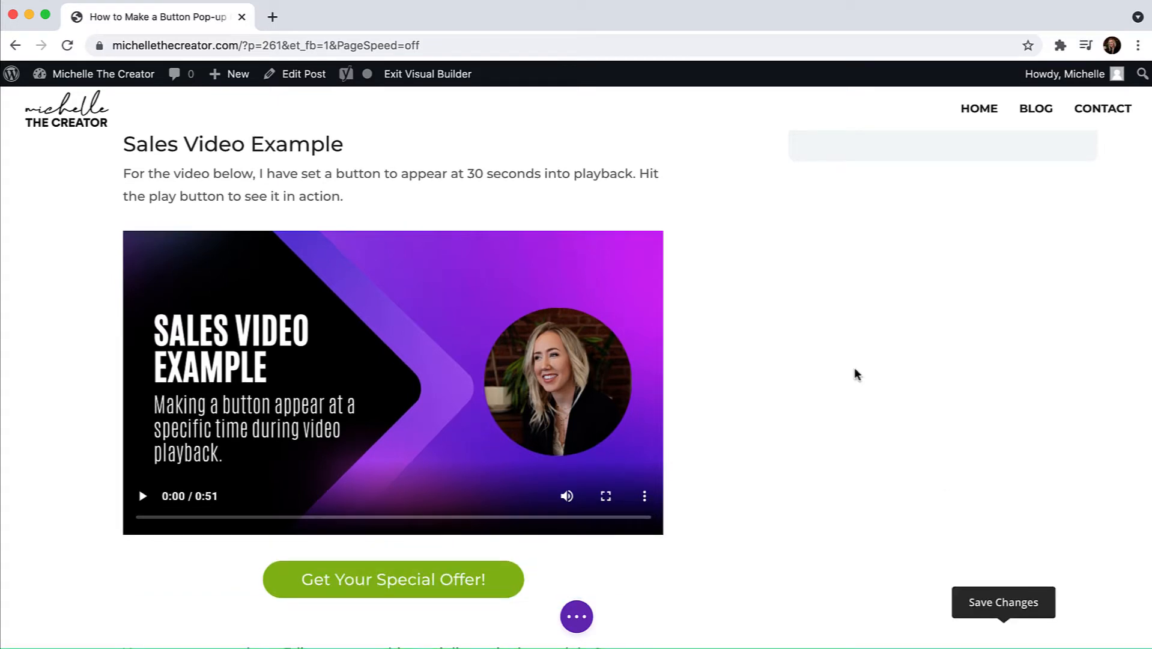
mouse_move(705, 298)
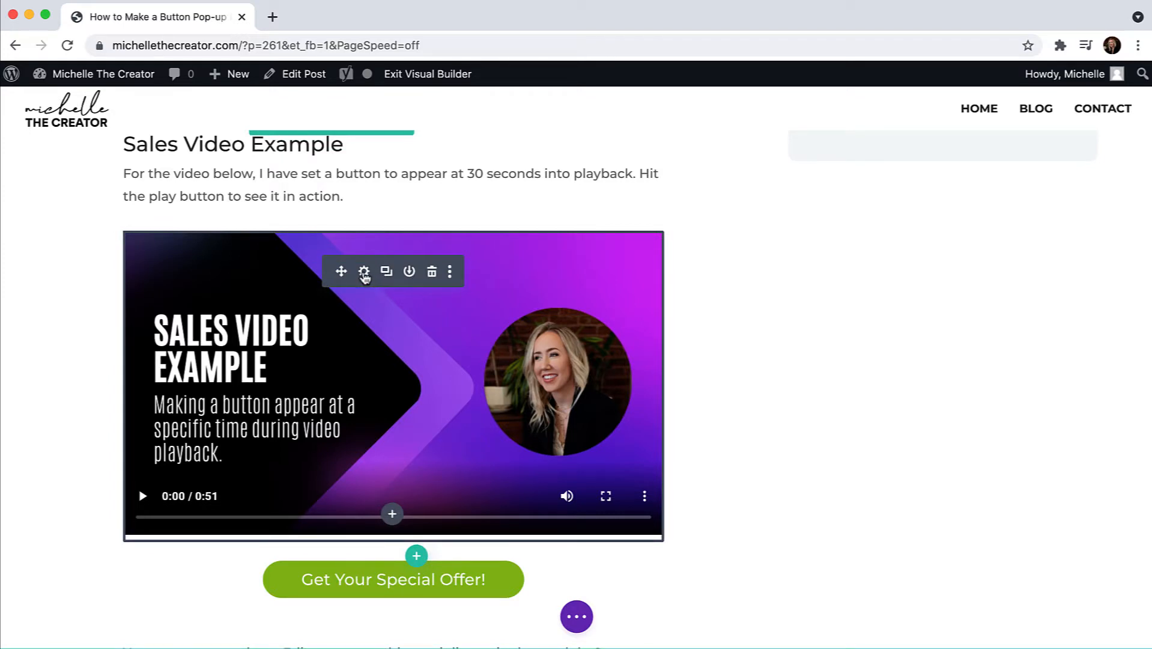
Step: Show the Code Settings of the sales video module with its markup and reveal script
left_click(364, 271)
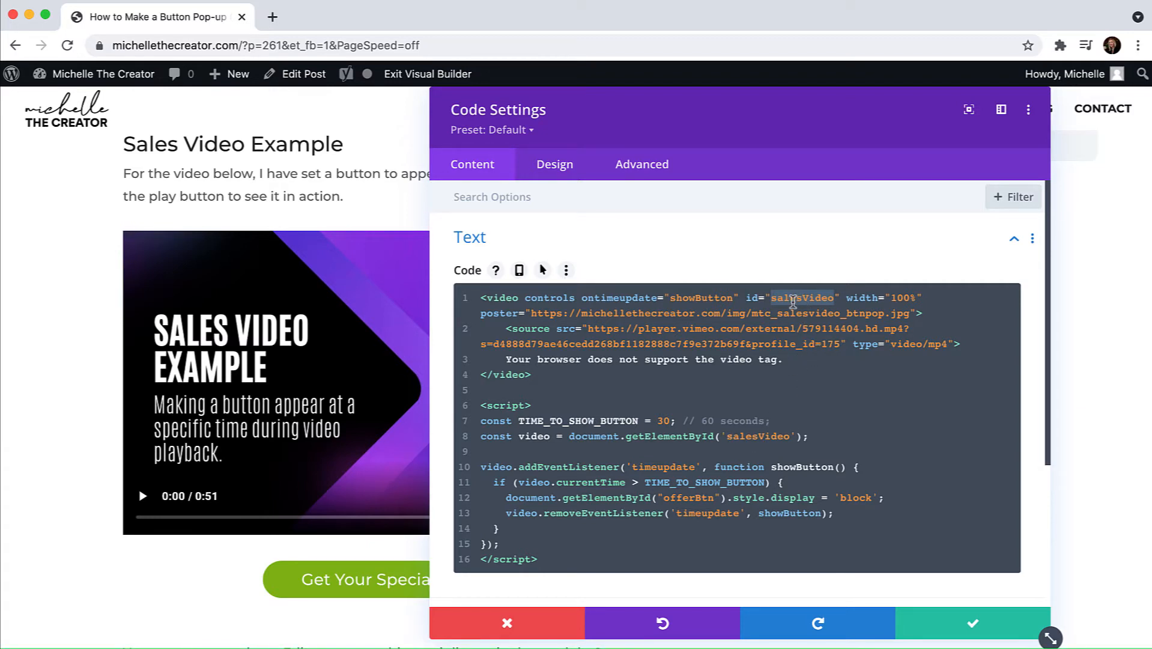
mouse_move(812, 327)
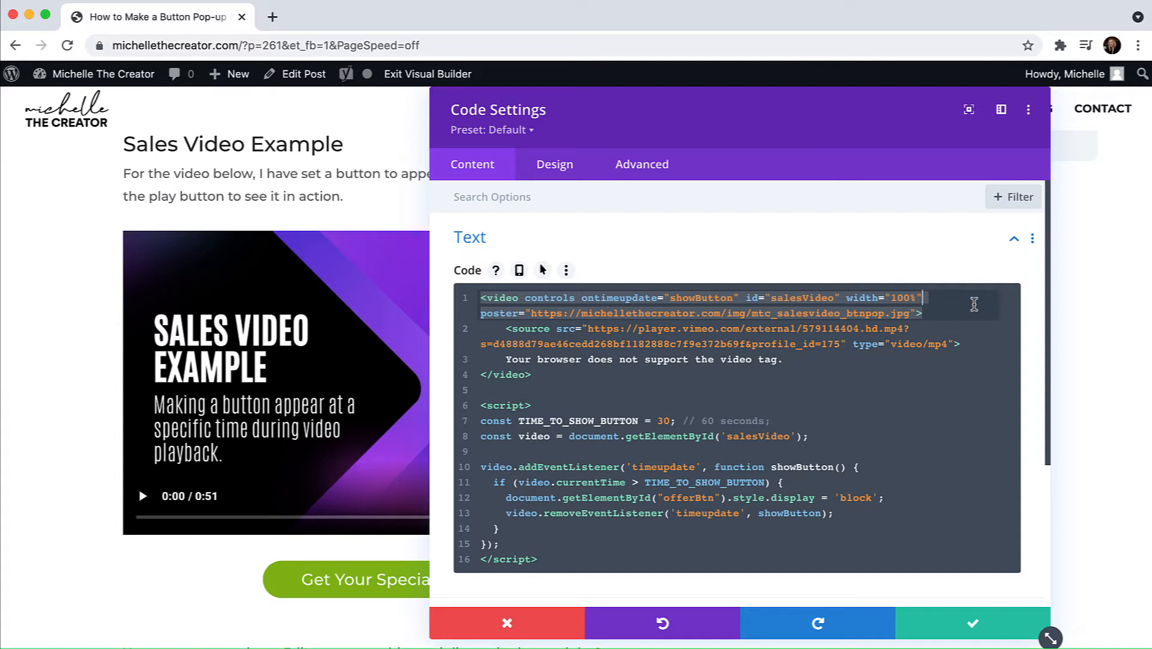
mouse_move(618, 320)
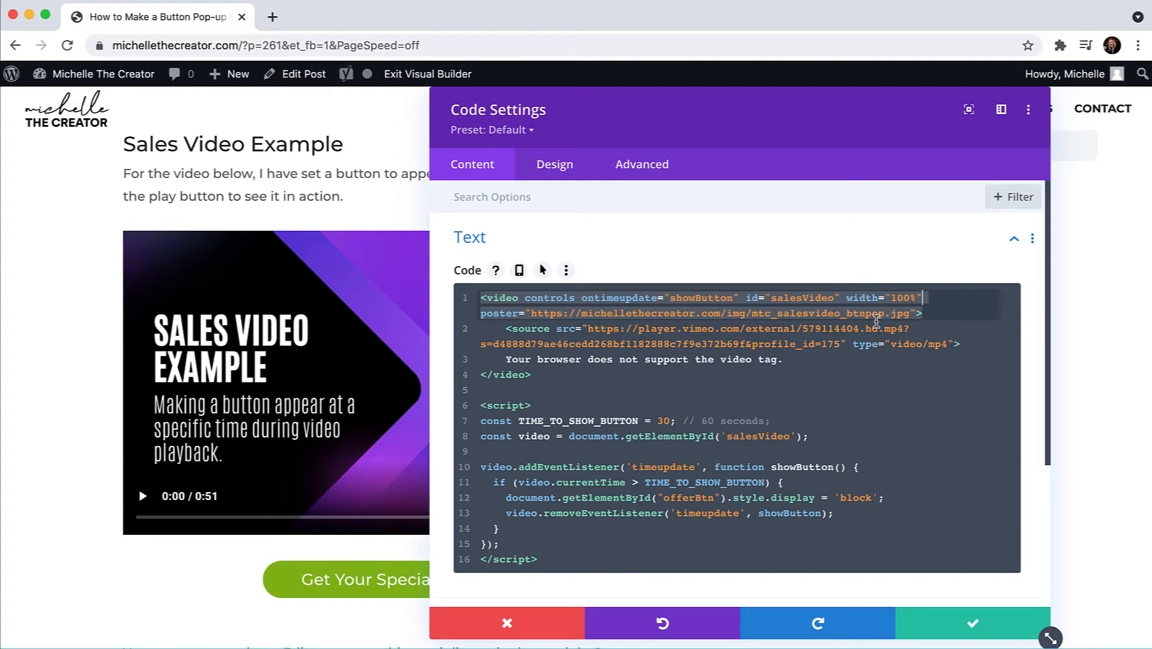
mouse_move(886, 322)
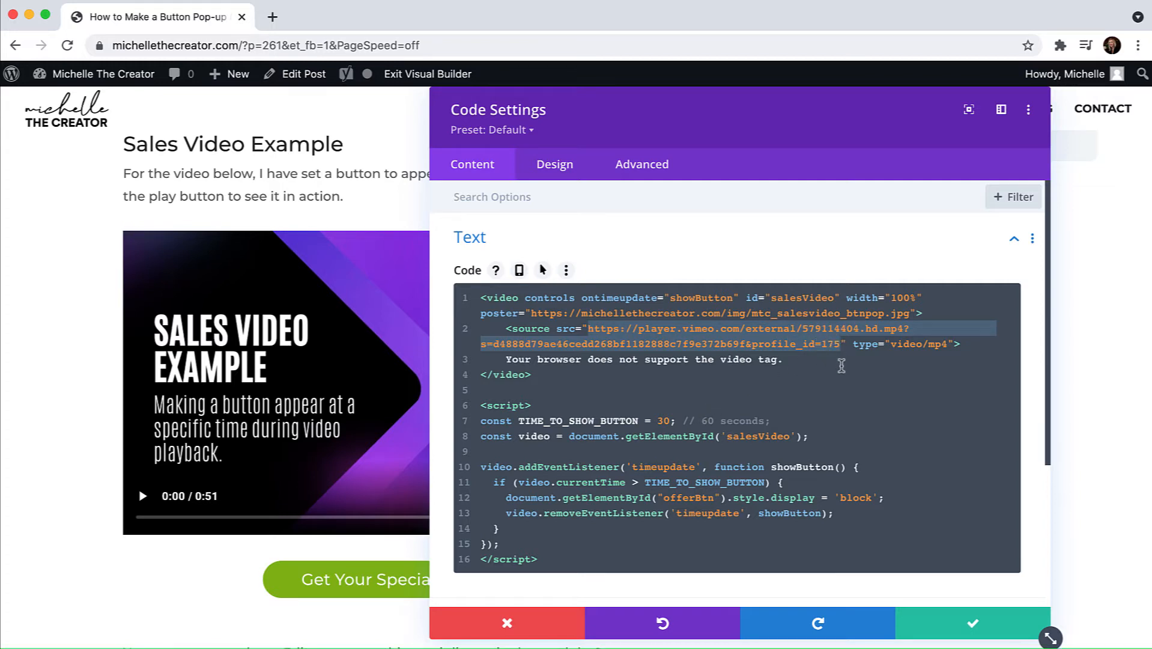
mouse_move(812, 368)
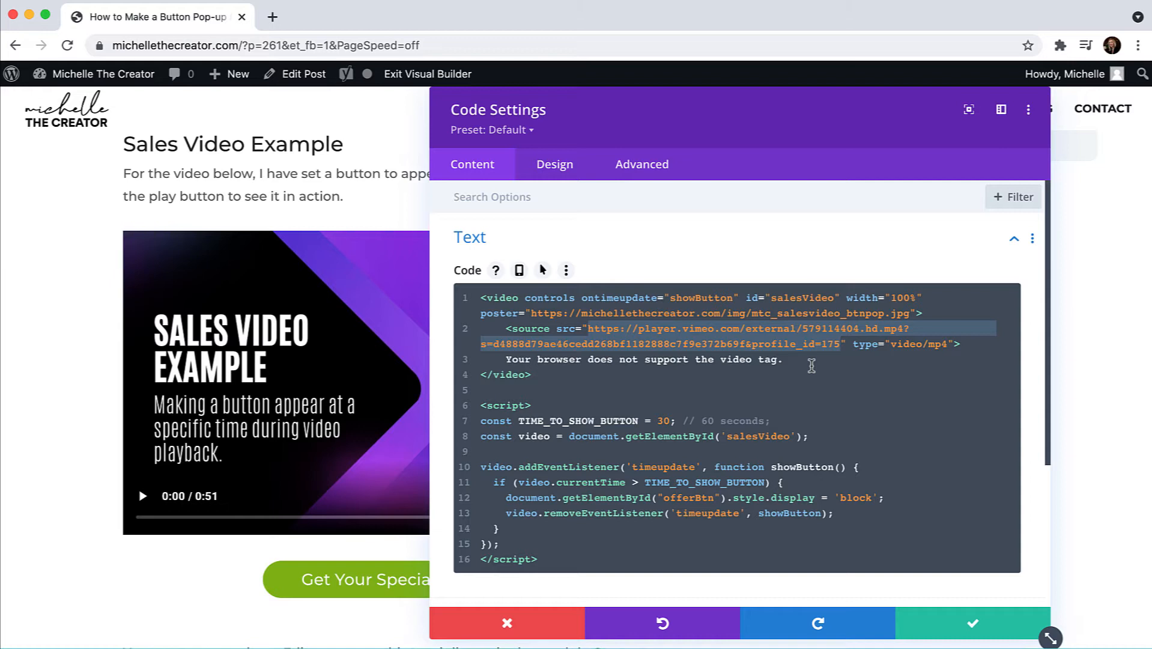
left_click(785, 359)
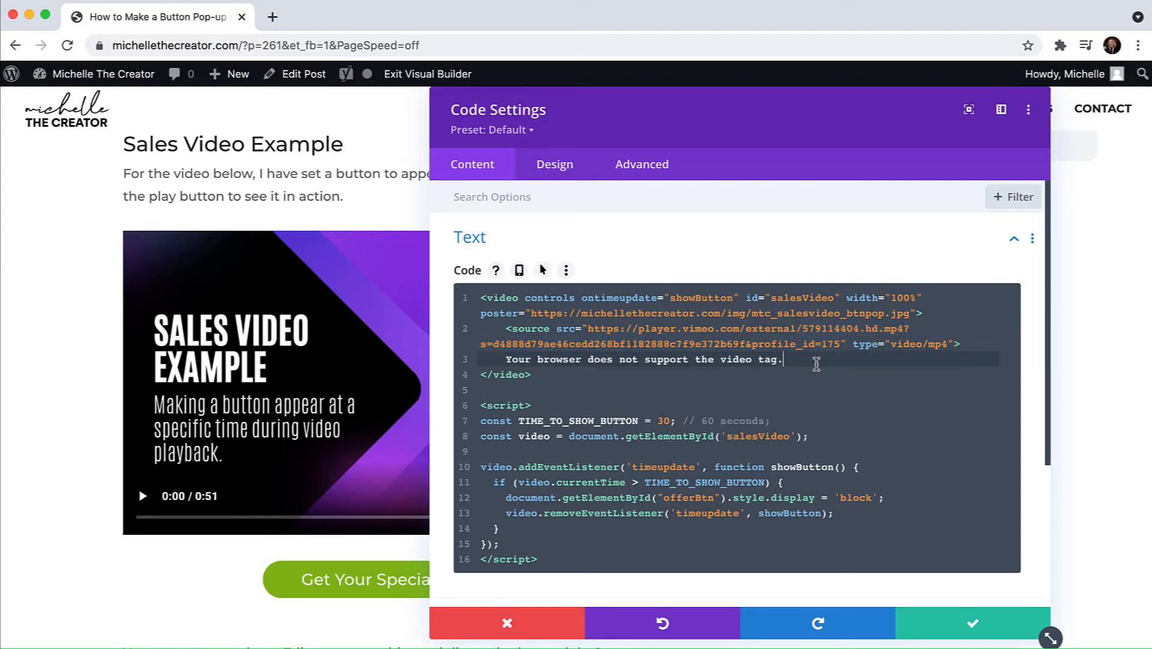
mouse_move(622, 377)
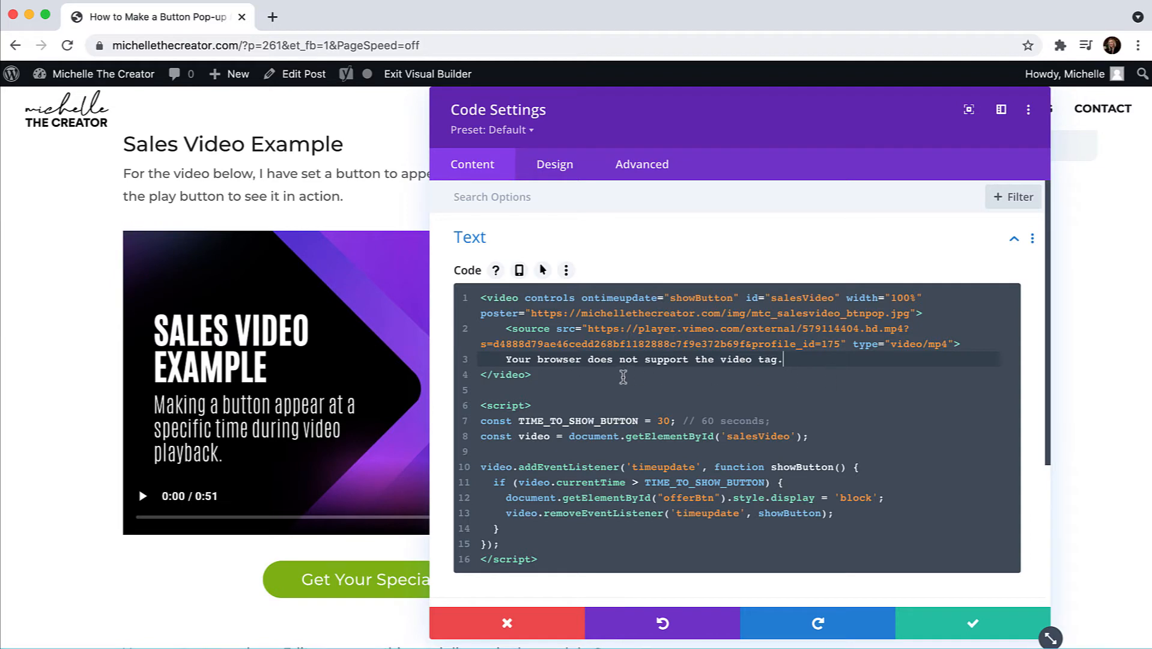
mouse_move(578, 402)
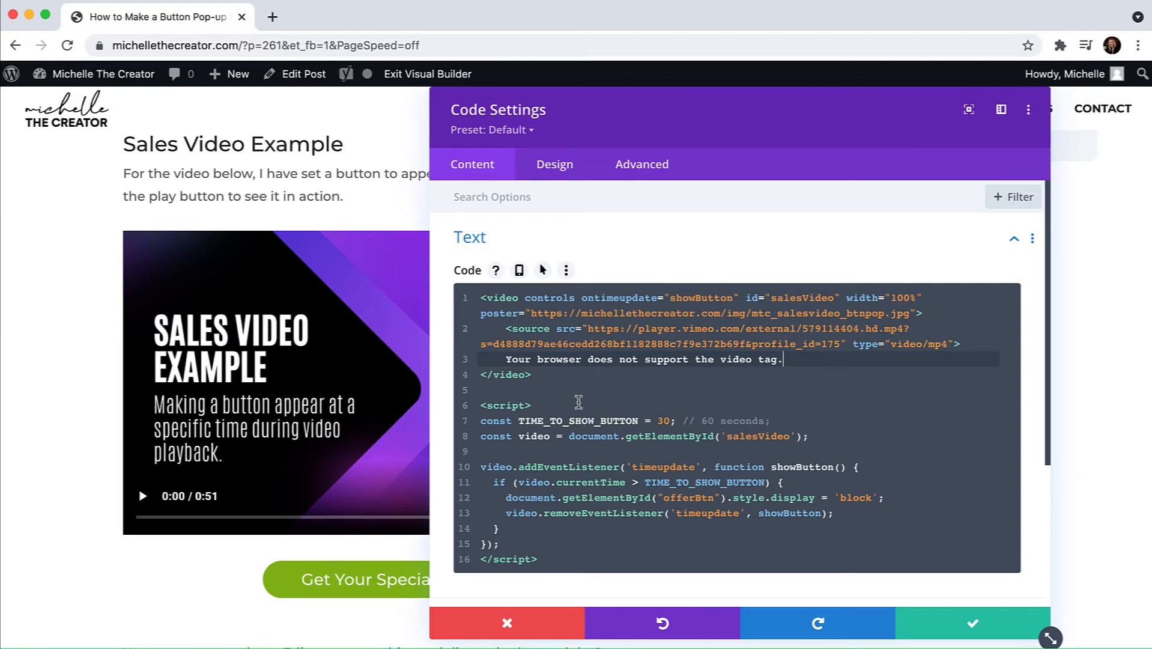
mouse_move(818, 411)
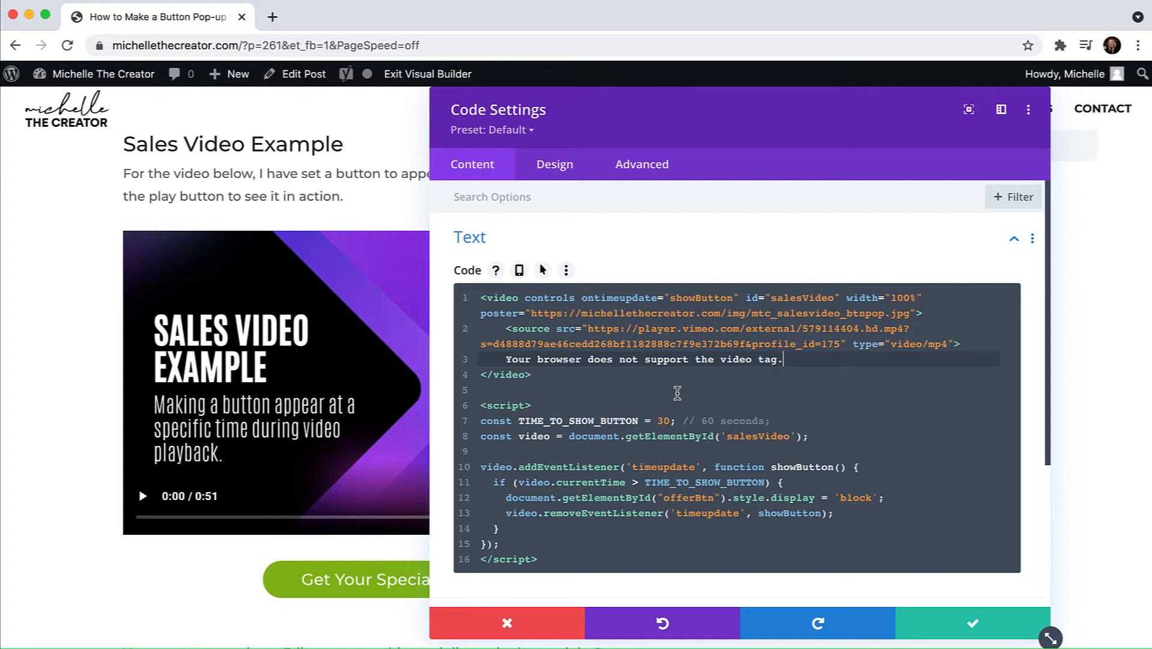
mouse_move(669, 399)
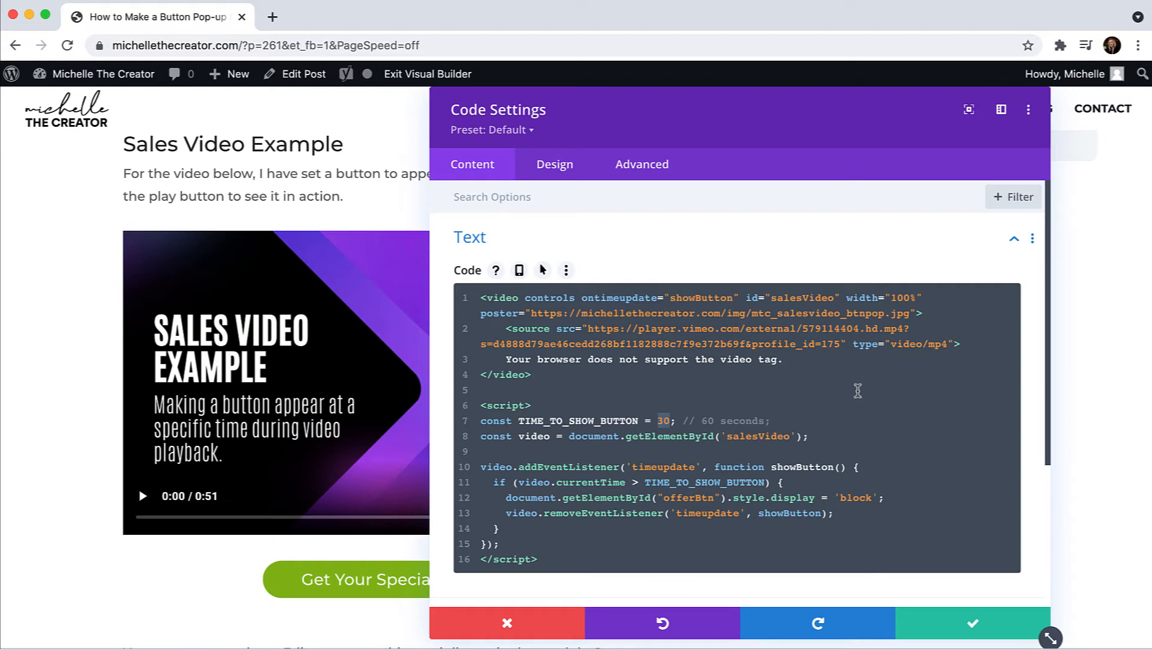
left_click(514, 389)
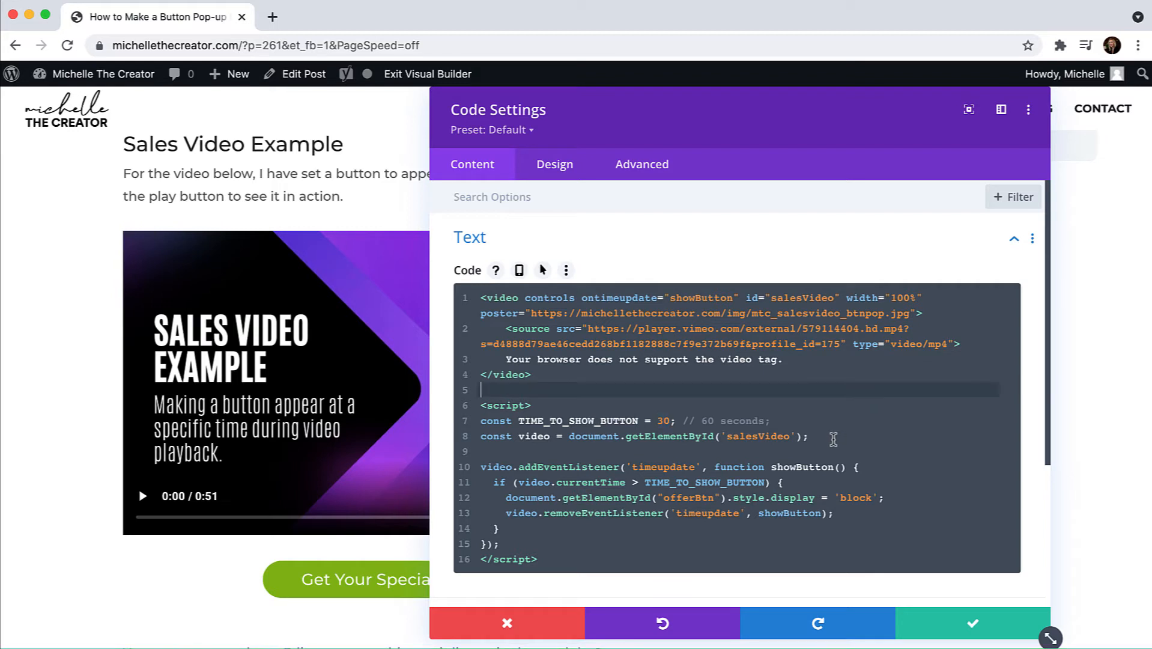
mouse_move(829, 438)
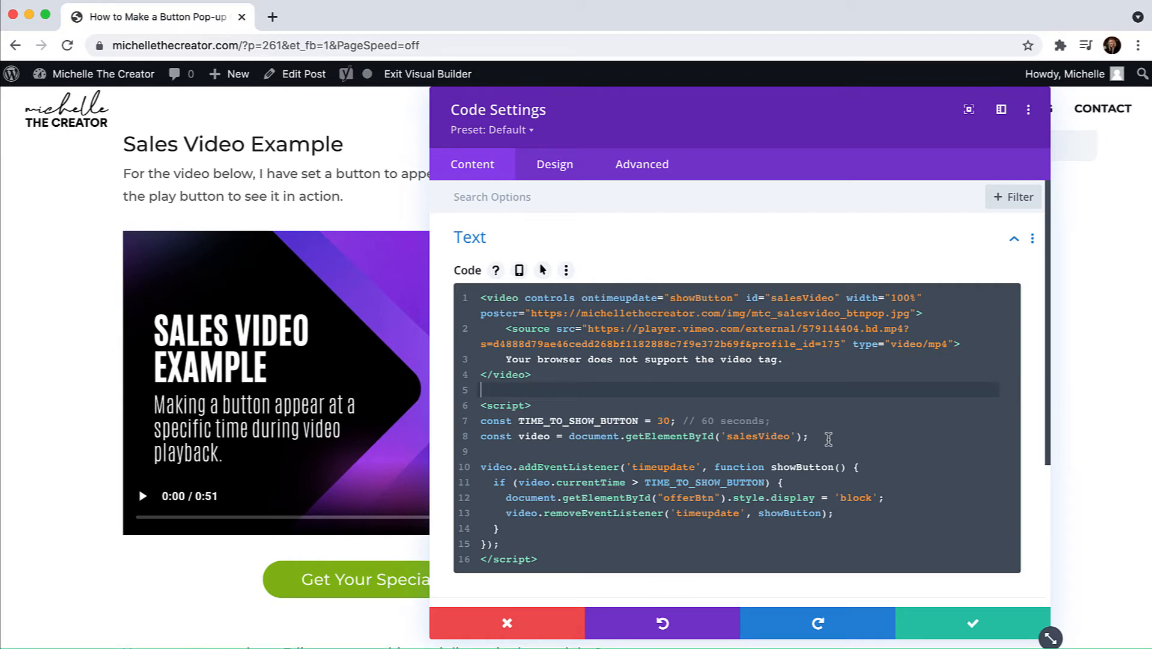
double_click(757, 436)
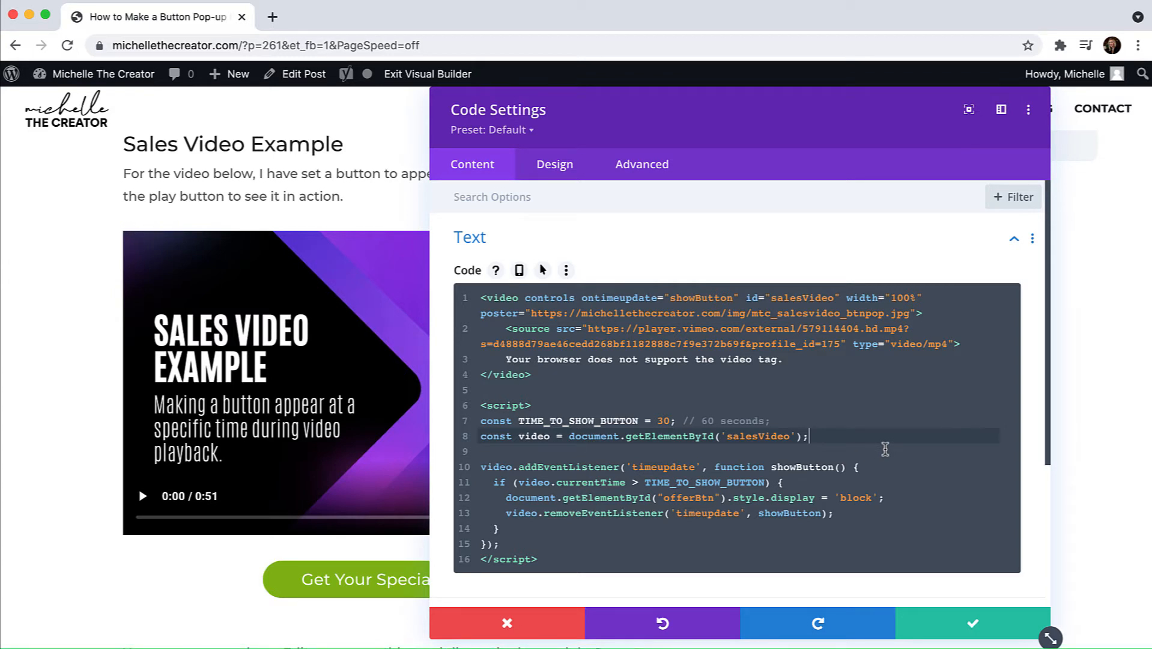
mouse_move(883, 452)
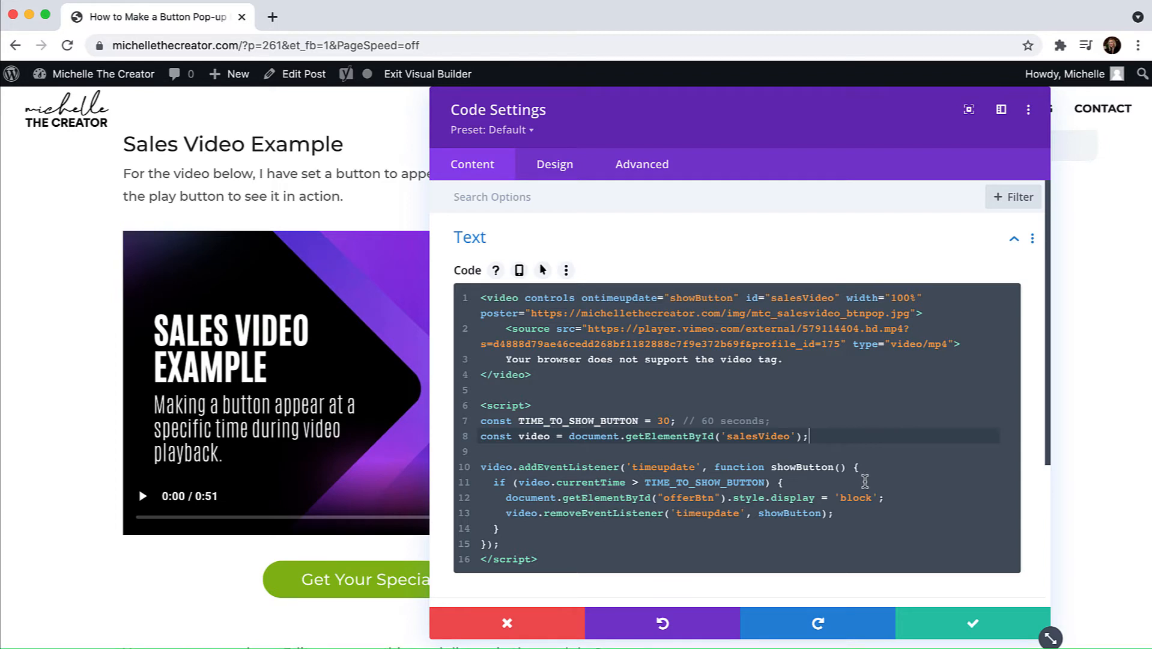
mouse_move(861, 482)
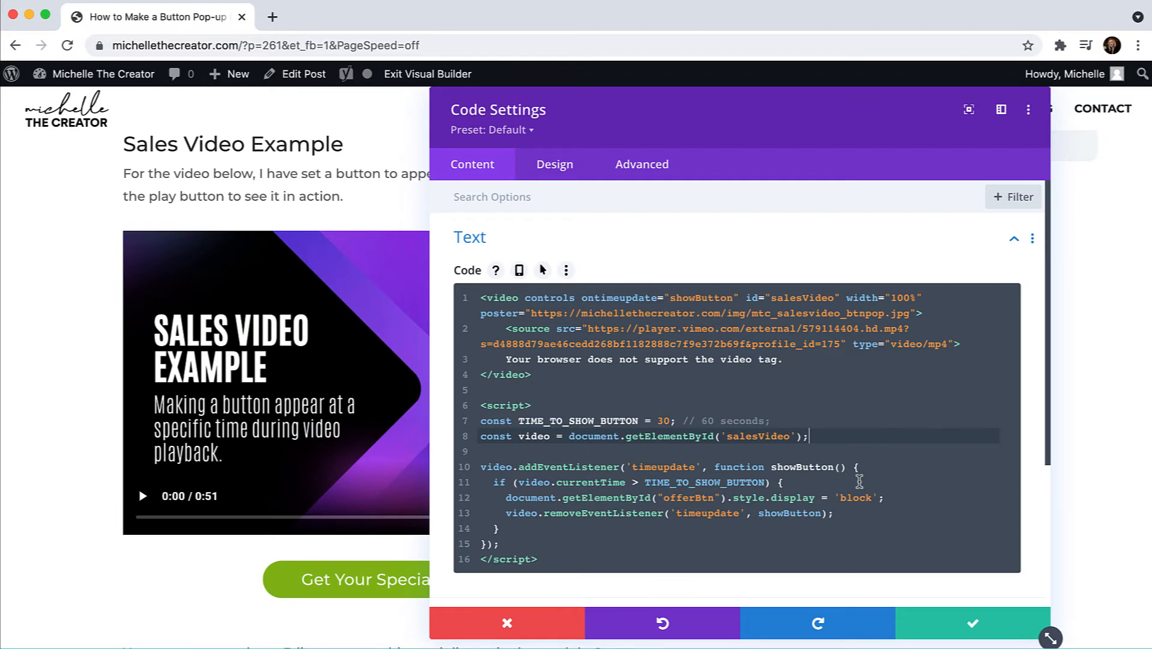
double_click(687, 497)
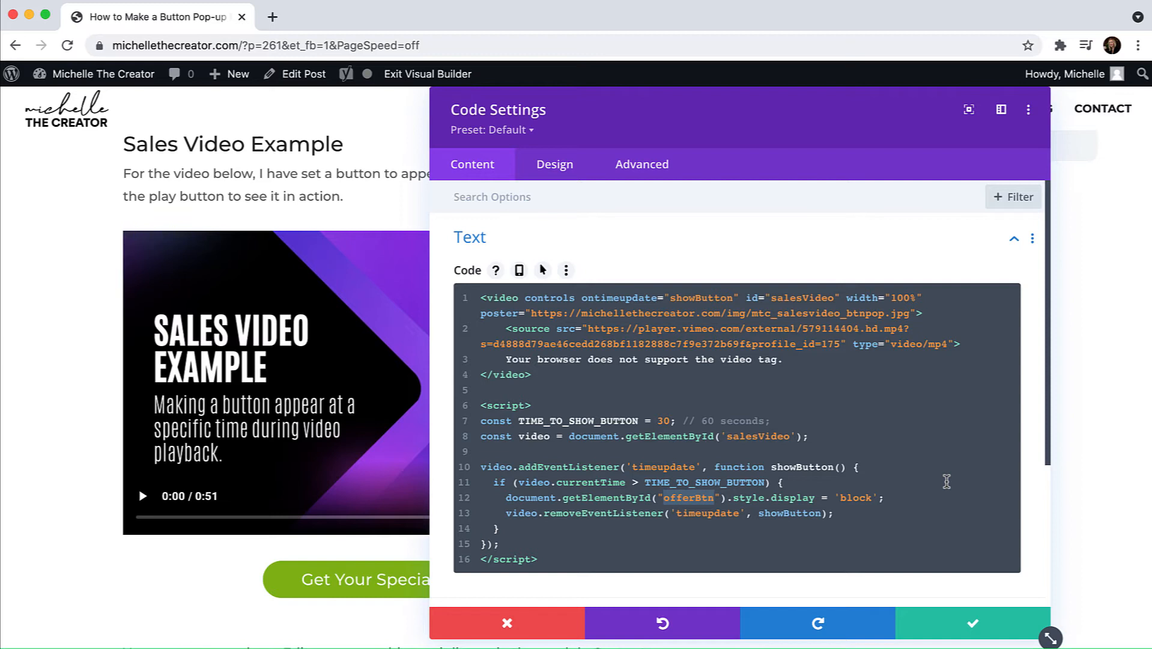
mouse_move(932, 485)
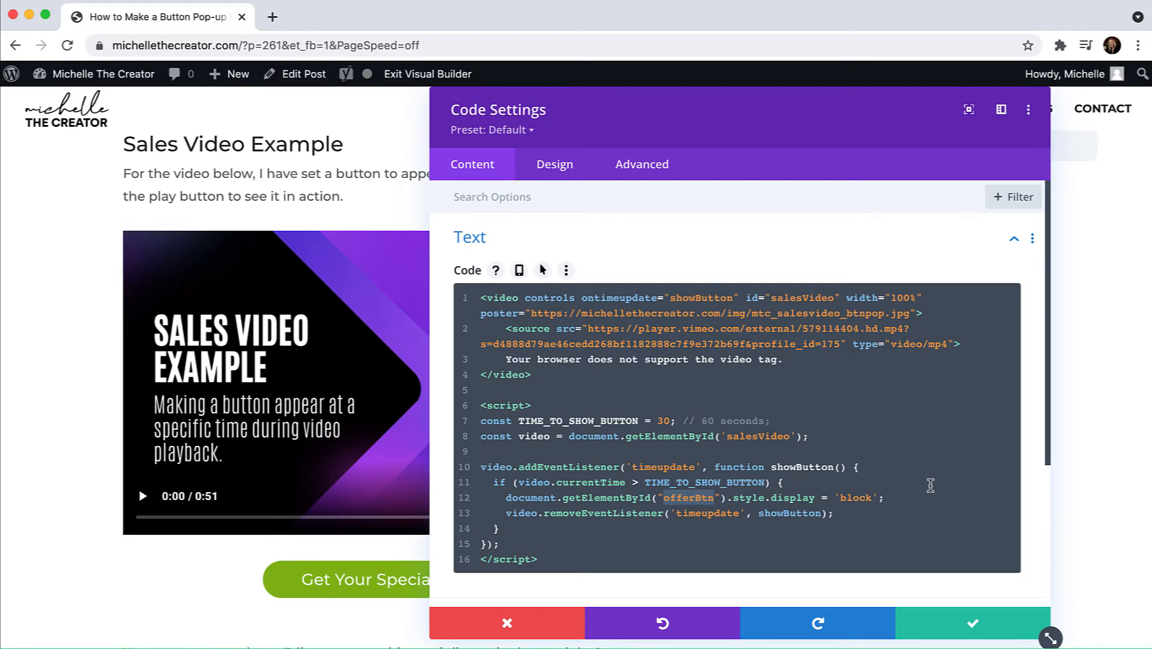
mouse_move(894, 502)
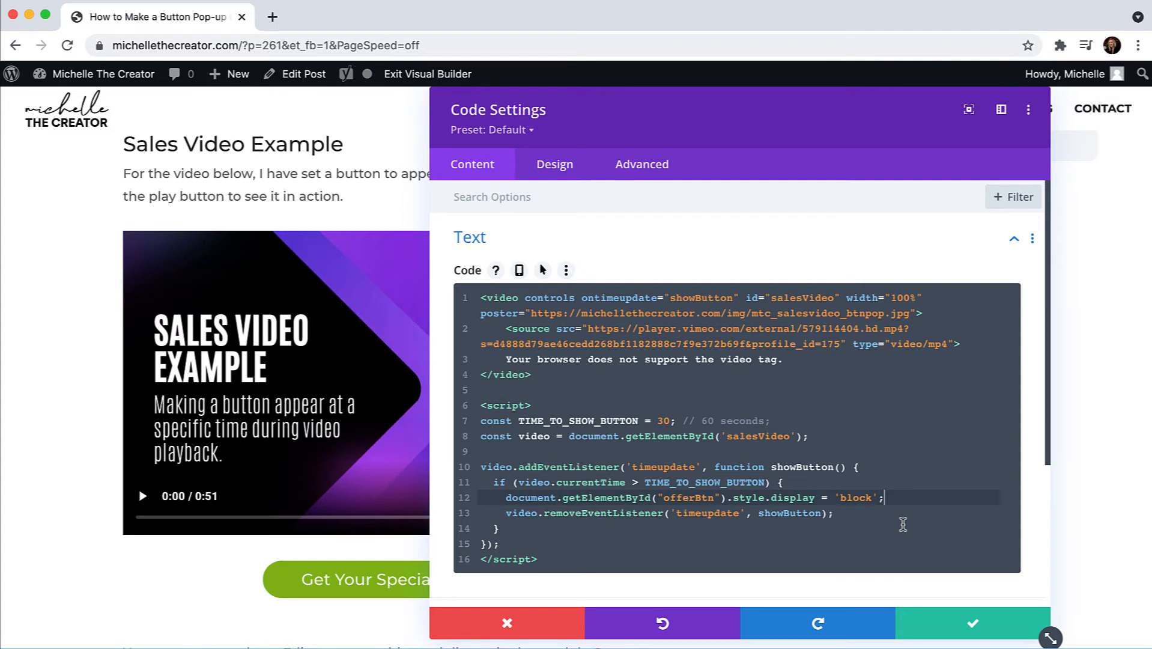
mouse_move(886, 524)
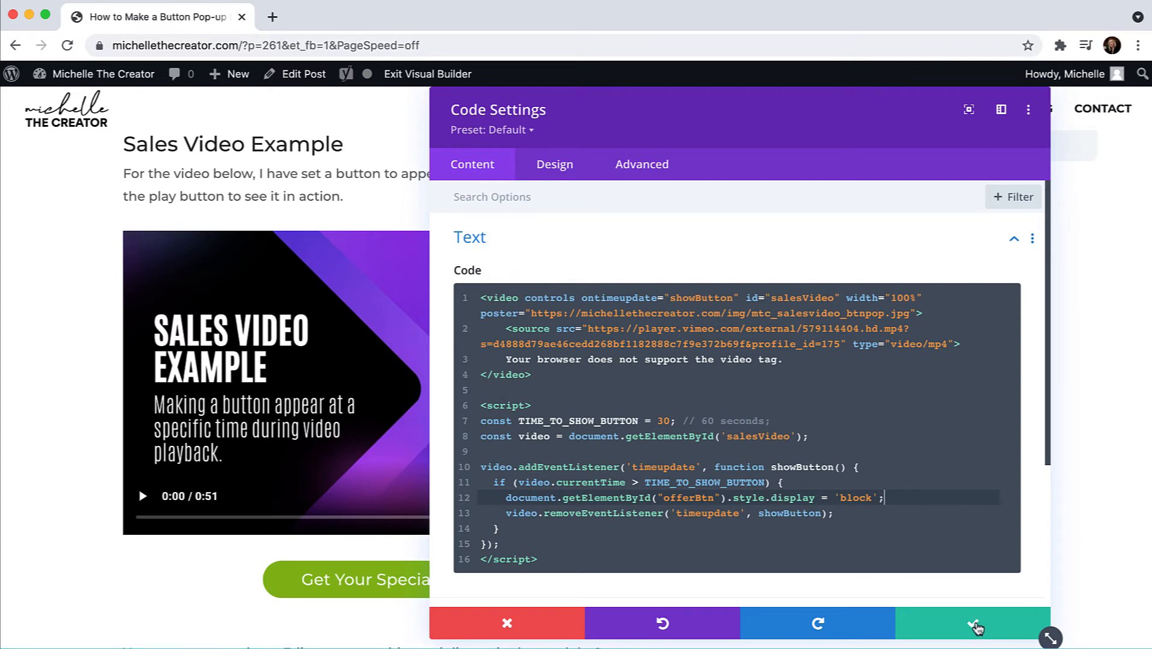
Step: Save the edited video code and bring up Row Settings for the offer button's row
left_click(974, 624)
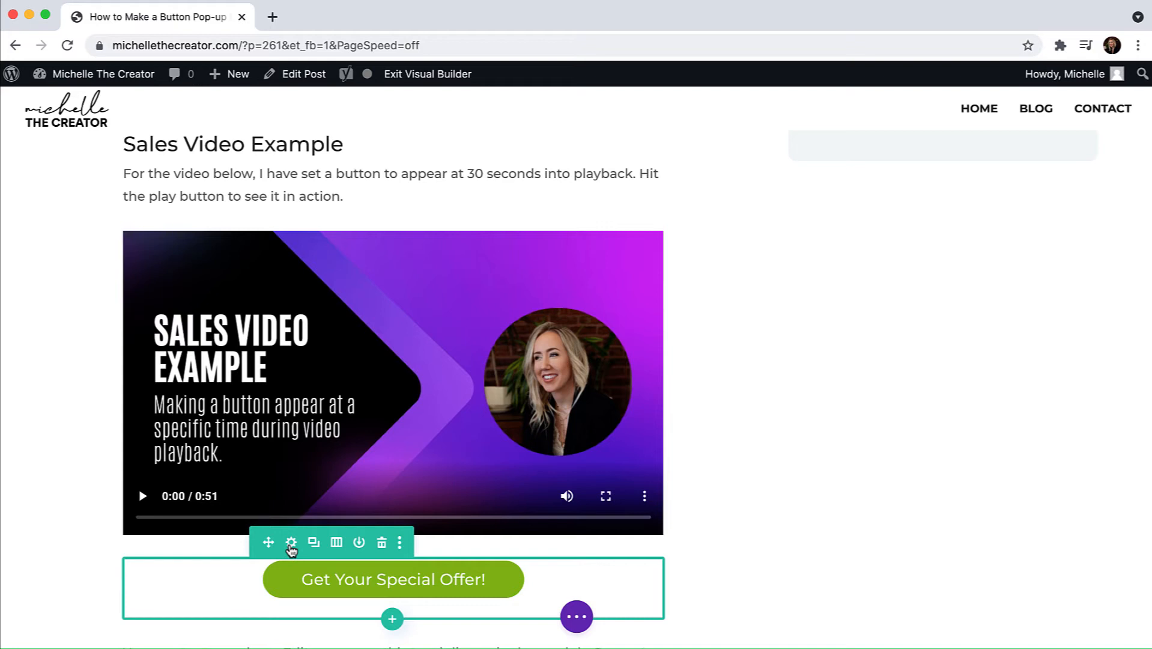
mouse_move(290, 541)
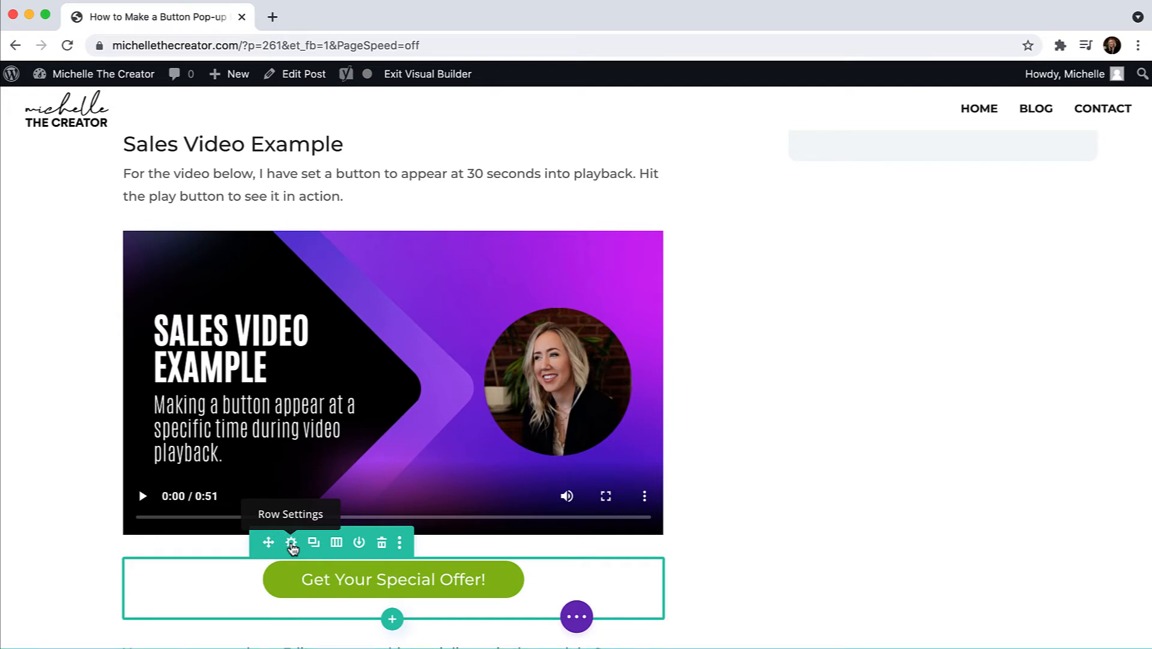
left_click(291, 541)
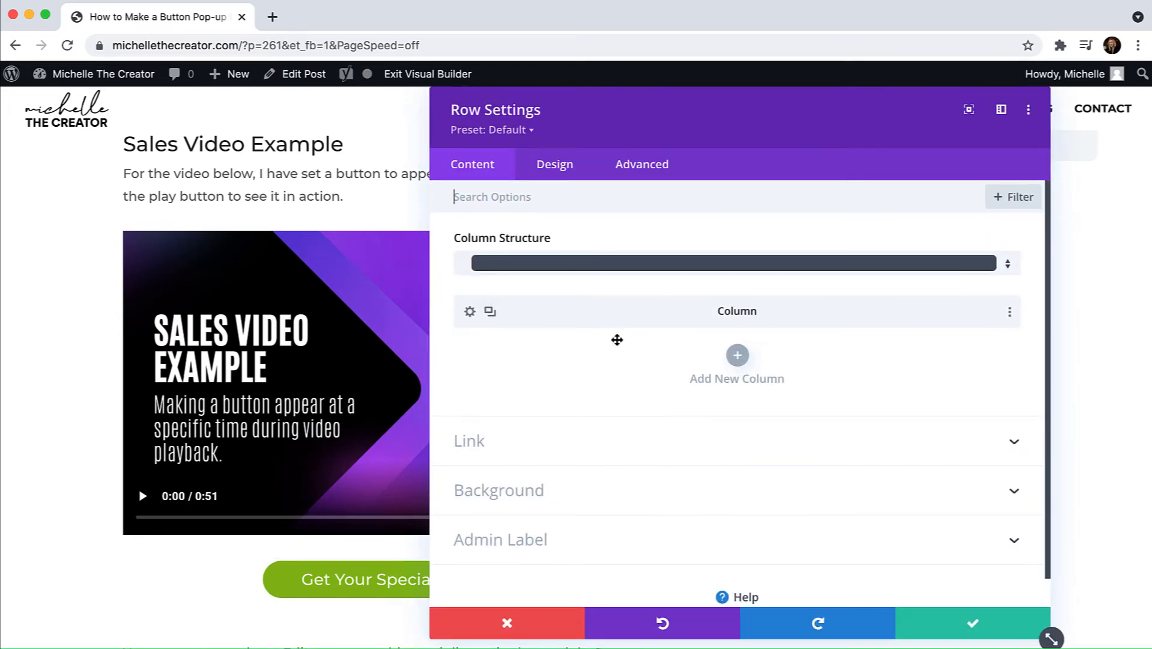
mouse_move(598, 171)
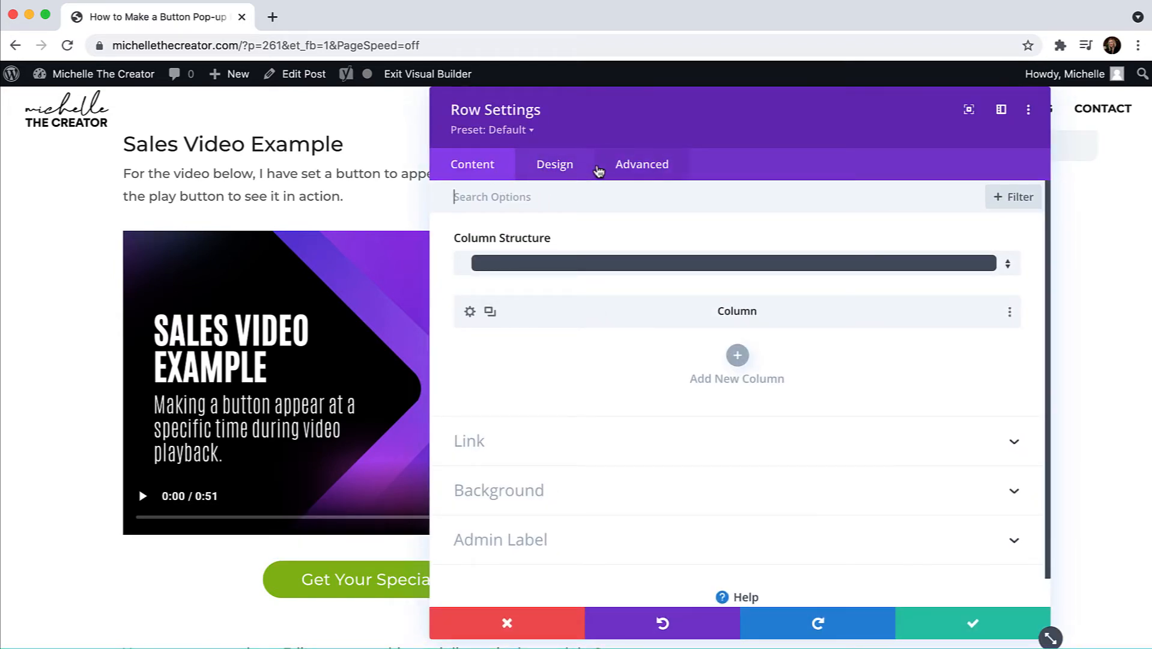
Step: Under Advanced, confirm CSS ID offerBtn and add display:none; to the Main Element CSS
left_click(640, 163)
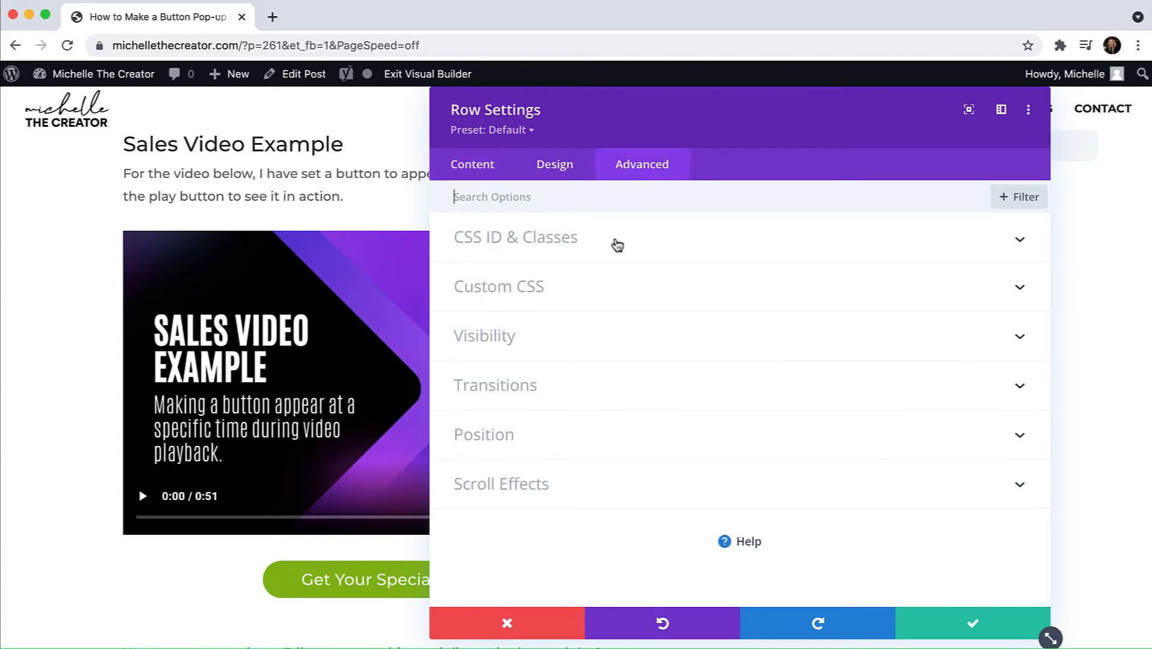
left_click(516, 236)
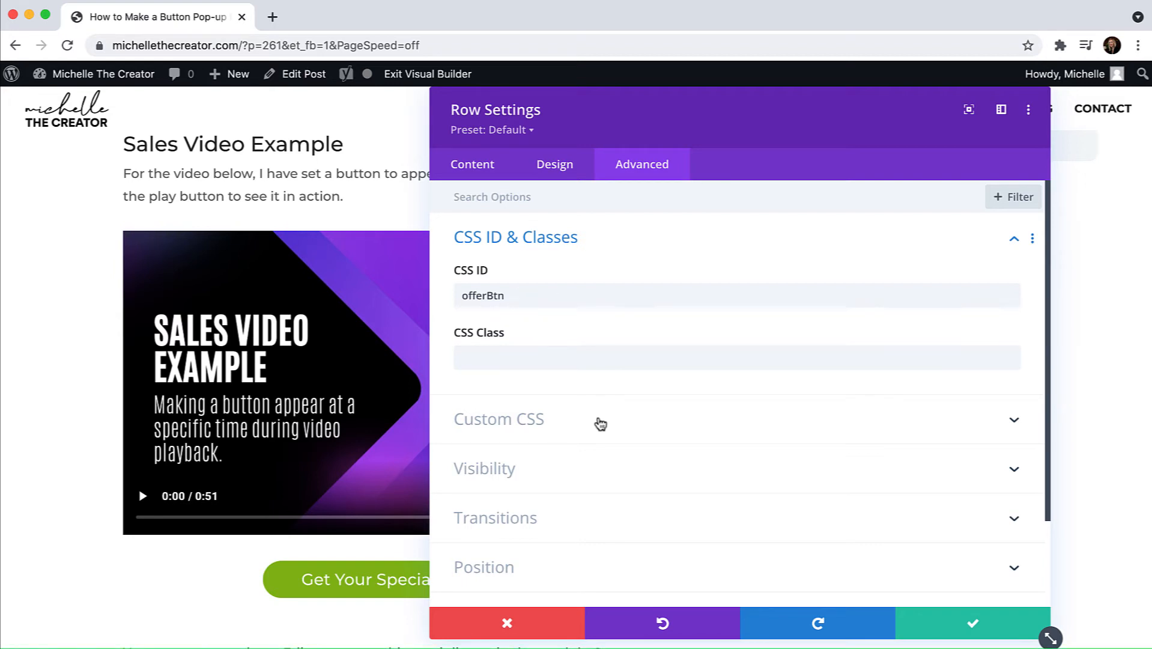
left_click(498, 420)
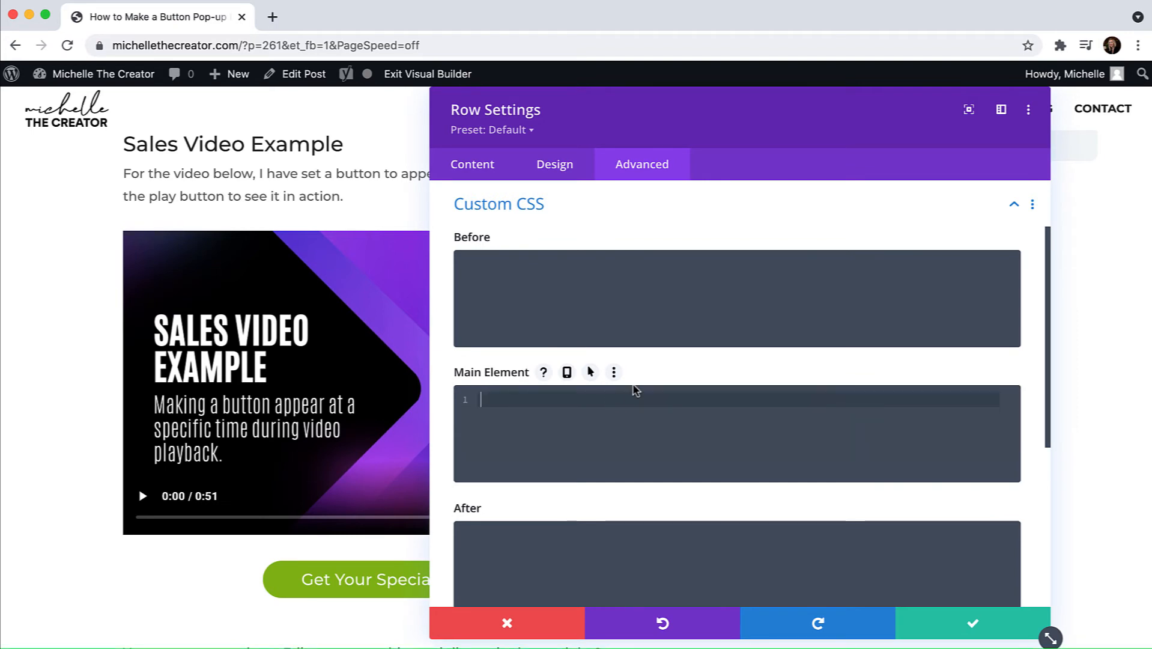
type("display:none")
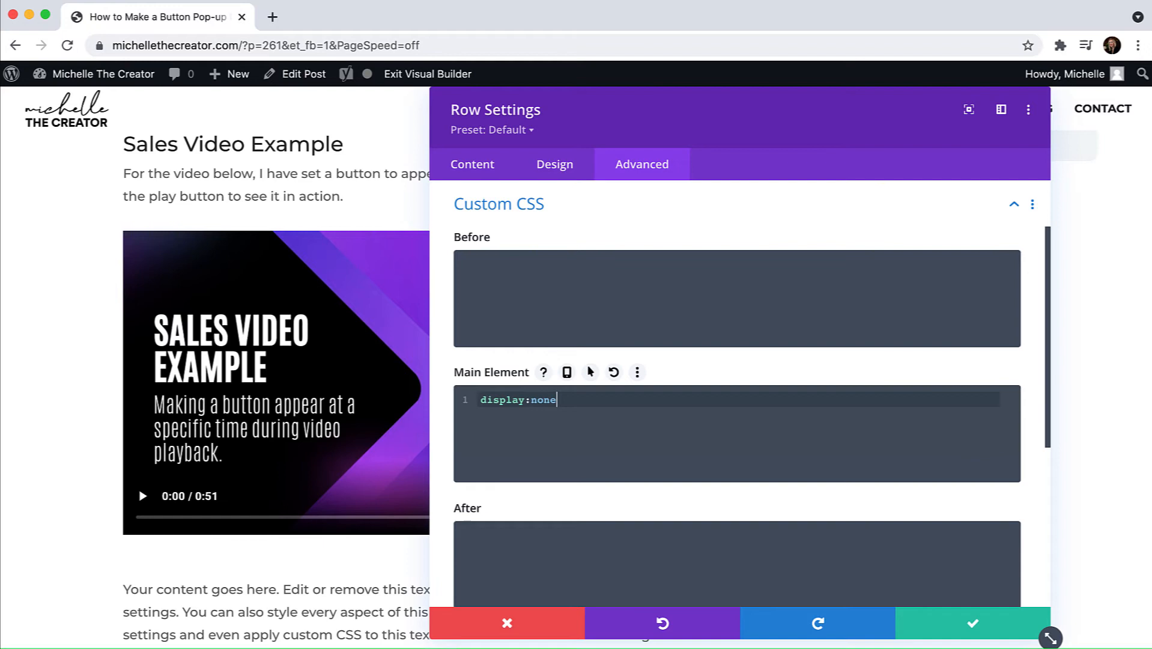
type(";")
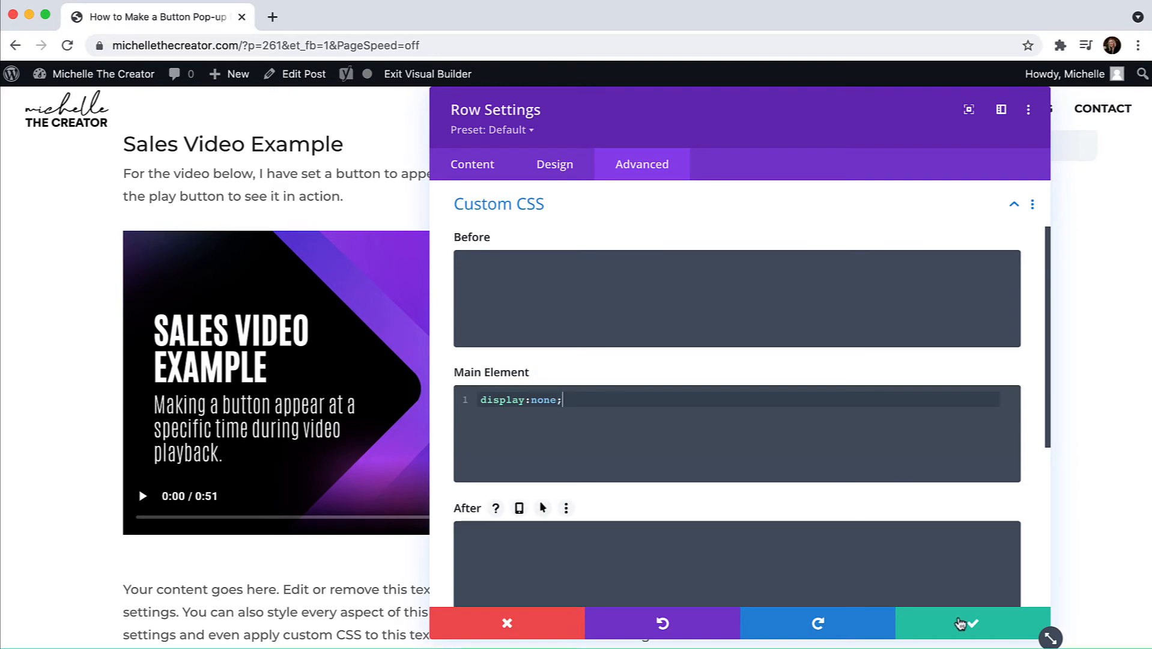
left_click(972, 624)
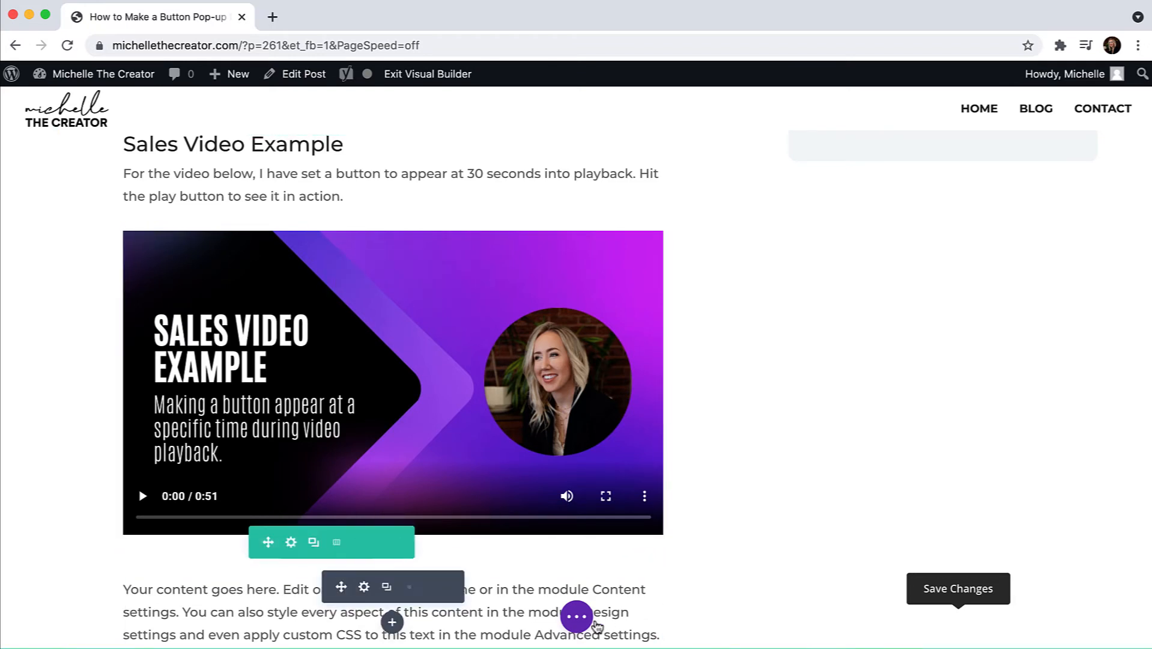
left_click(577, 617)
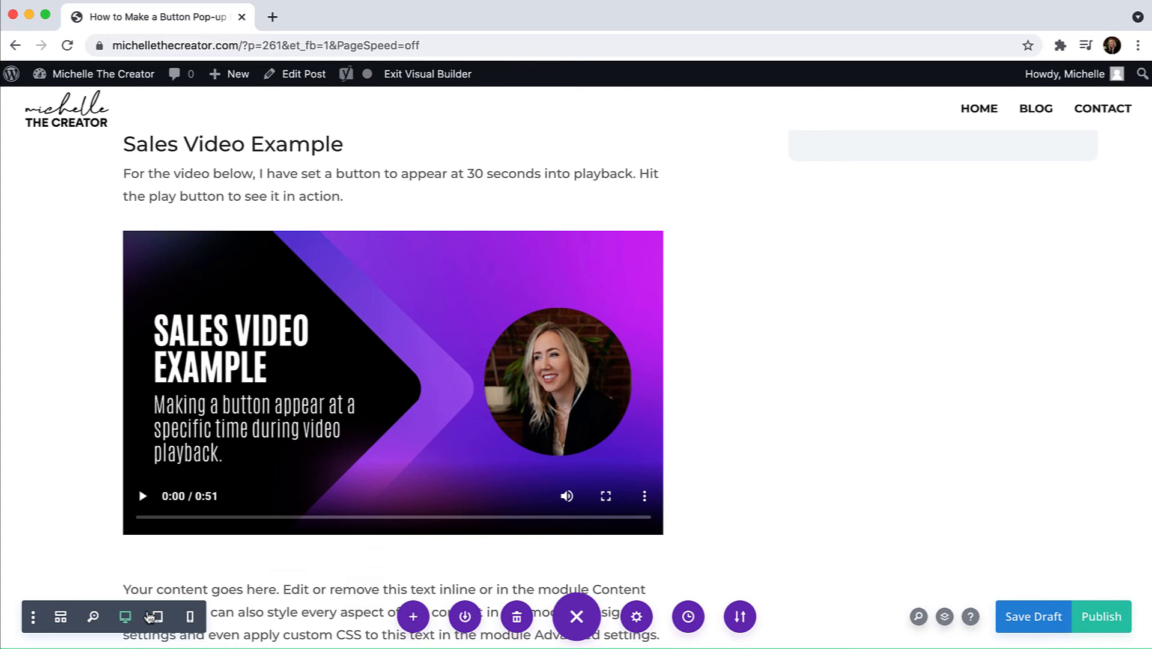
left_click(61, 616)
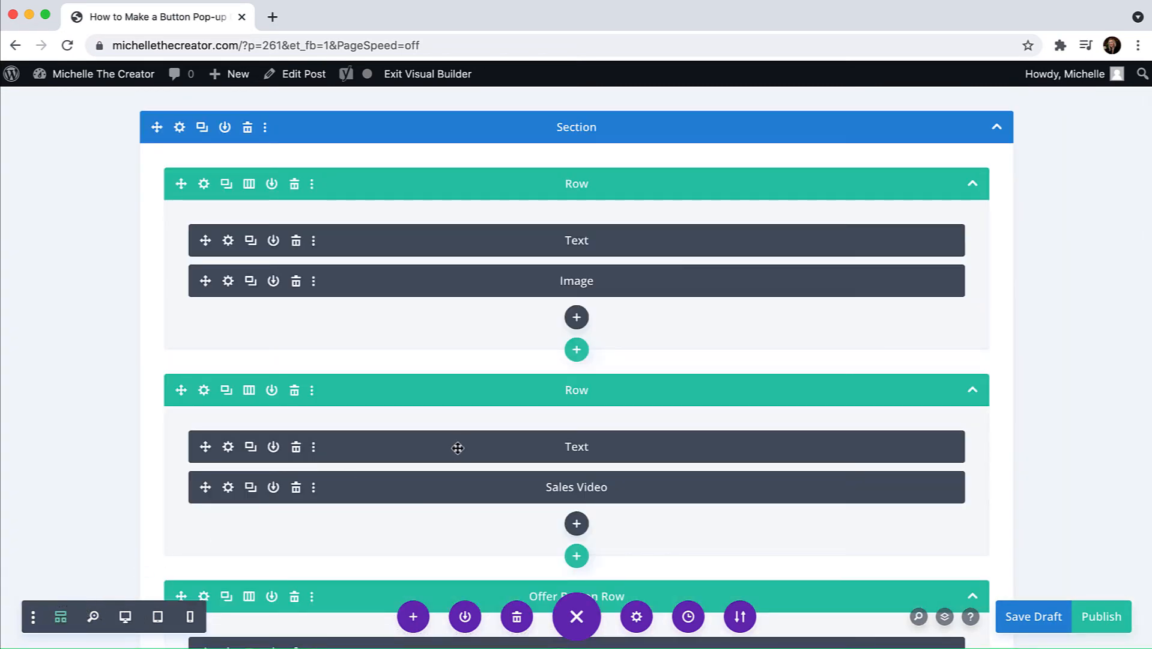
scroll("down", 3)
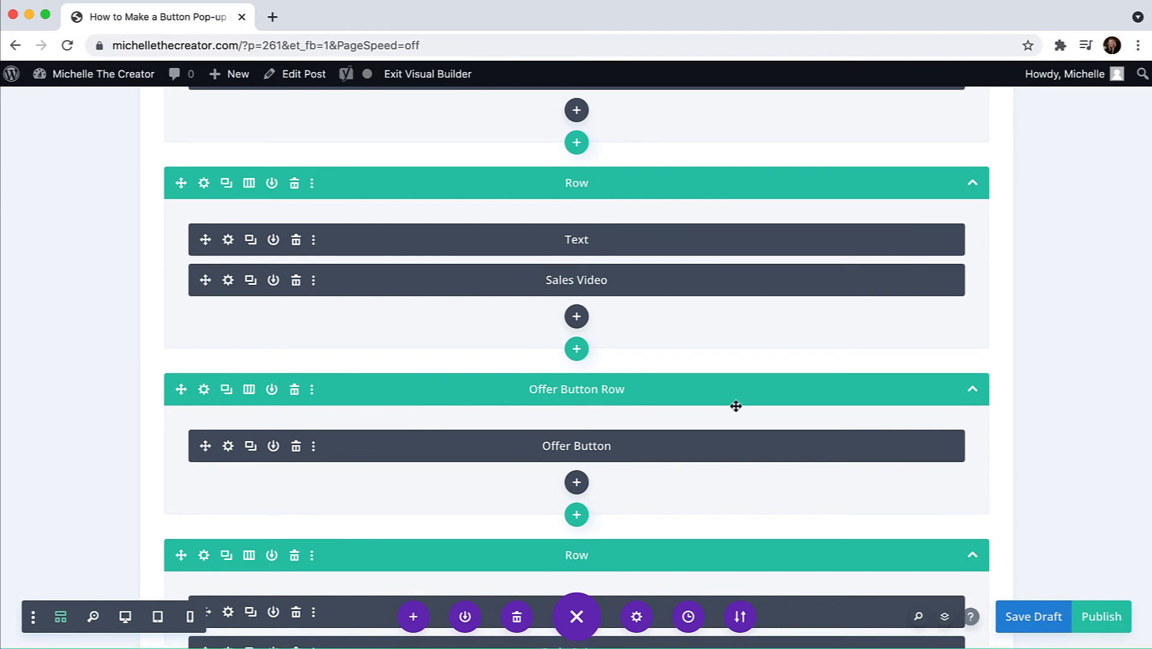
mouse_move(490, 455)
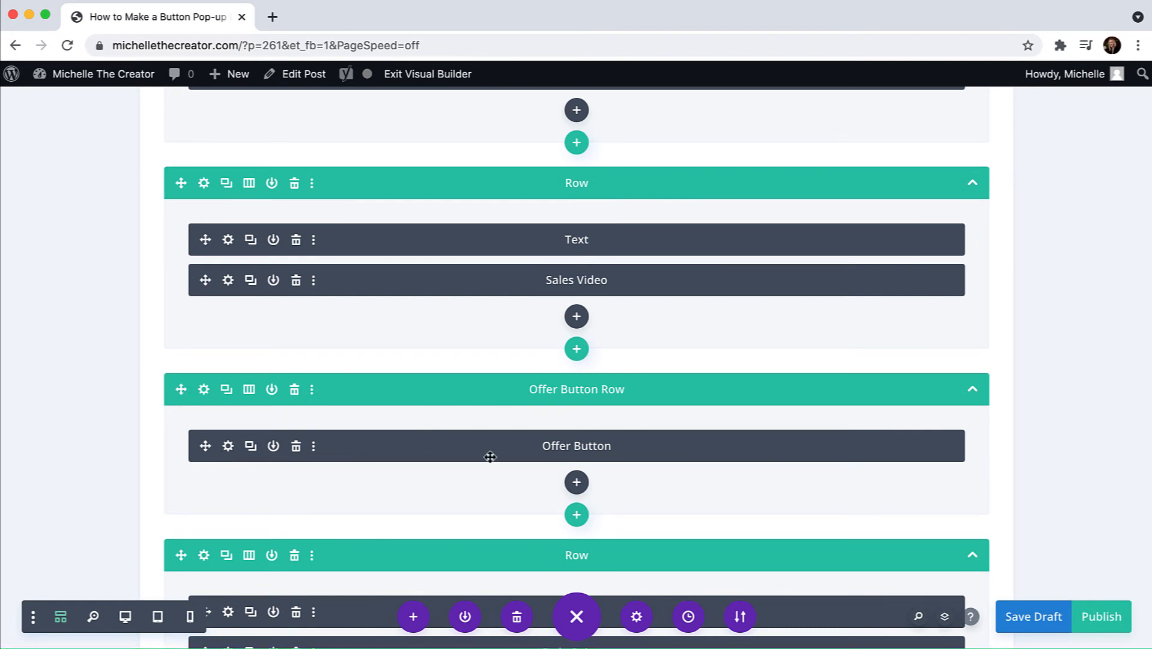
mouse_move(204, 399)
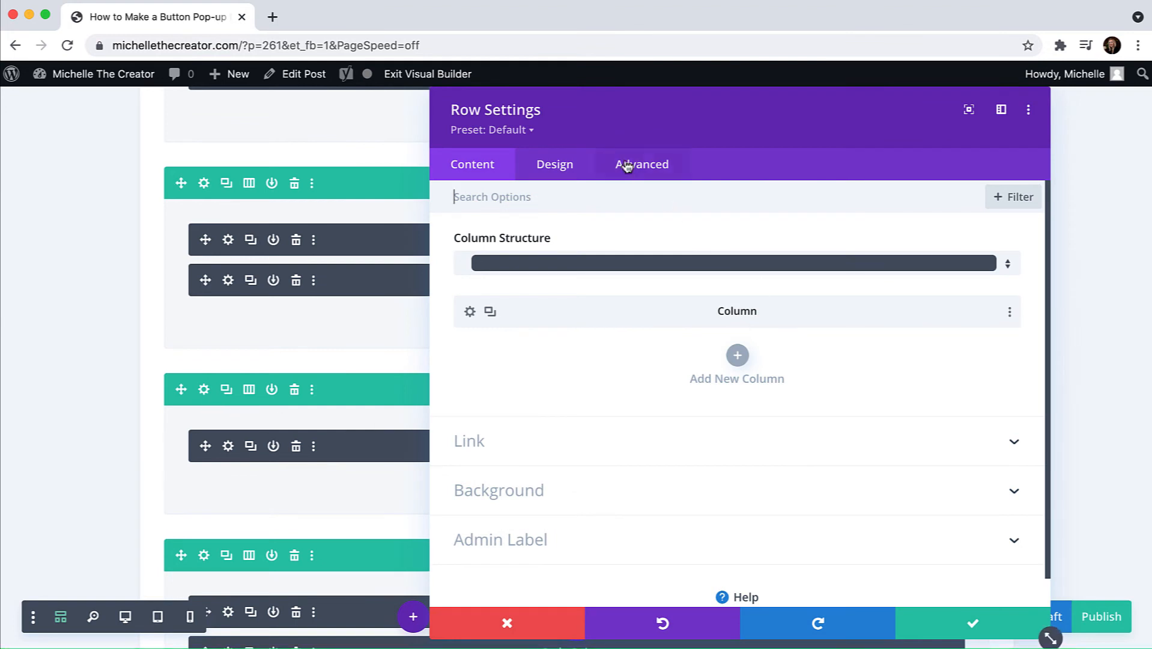
left_click(641, 164)
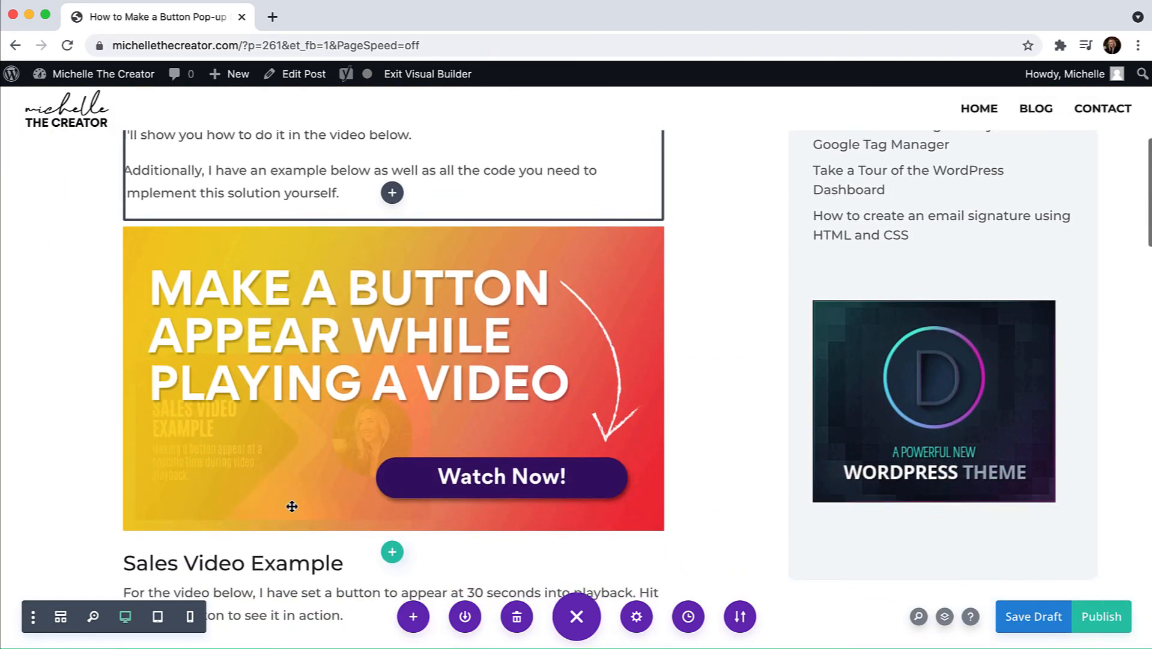
scroll("down", 3)
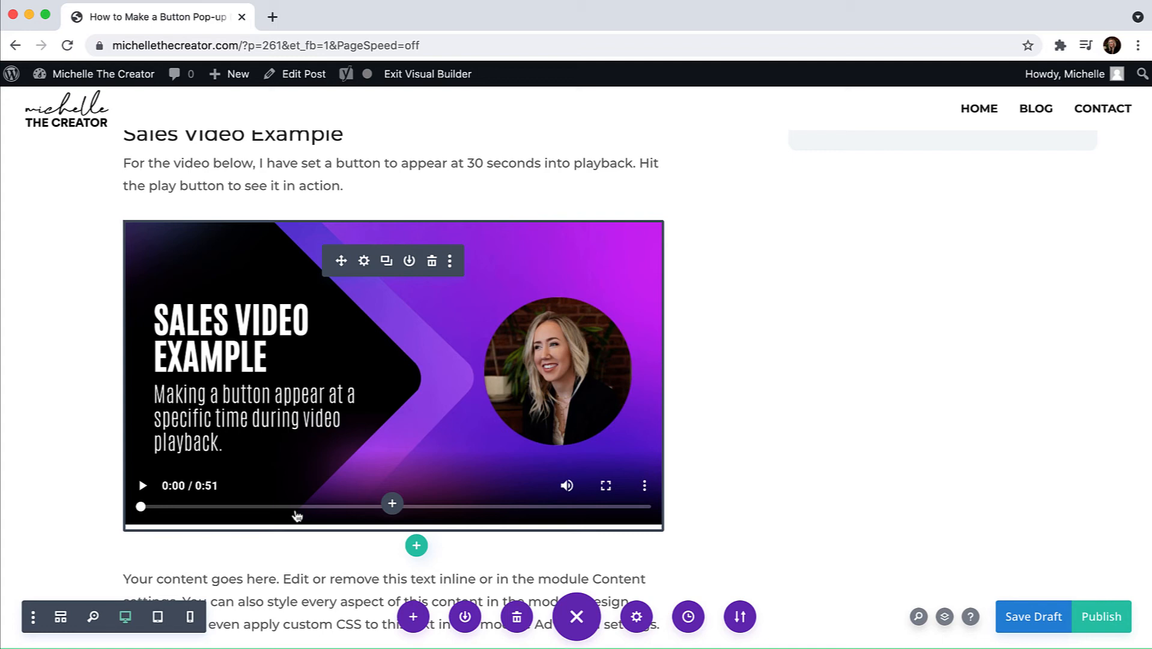
Step: Exit to the live post and start playing the sales video
left_click(1033, 615)
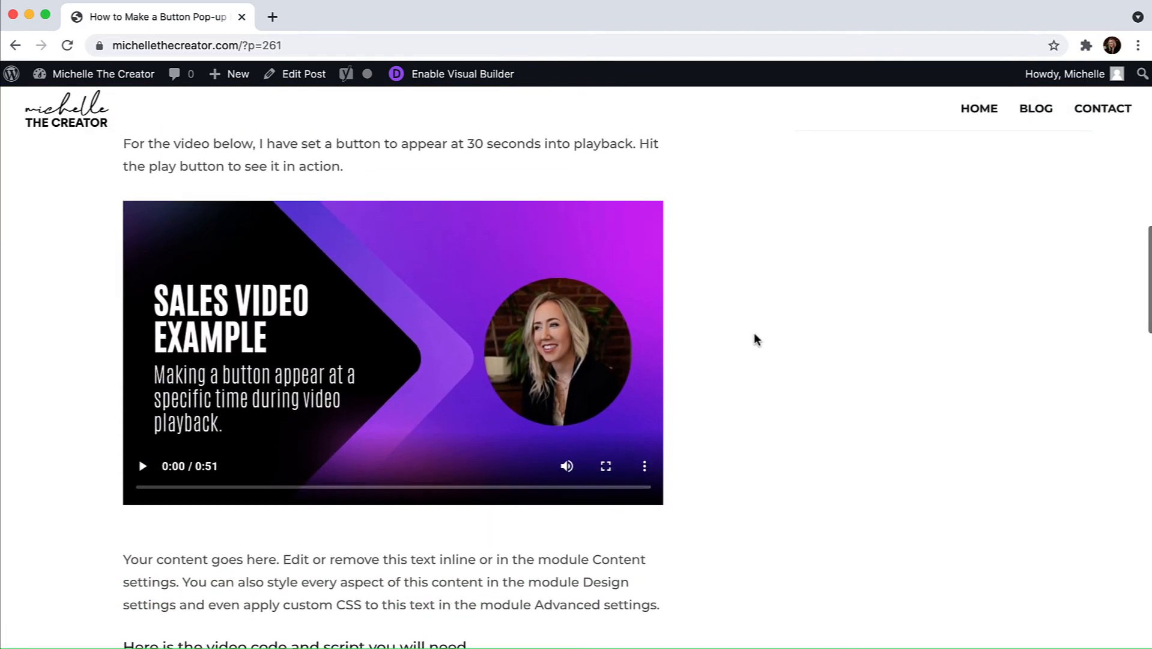
scroll("down", 3)
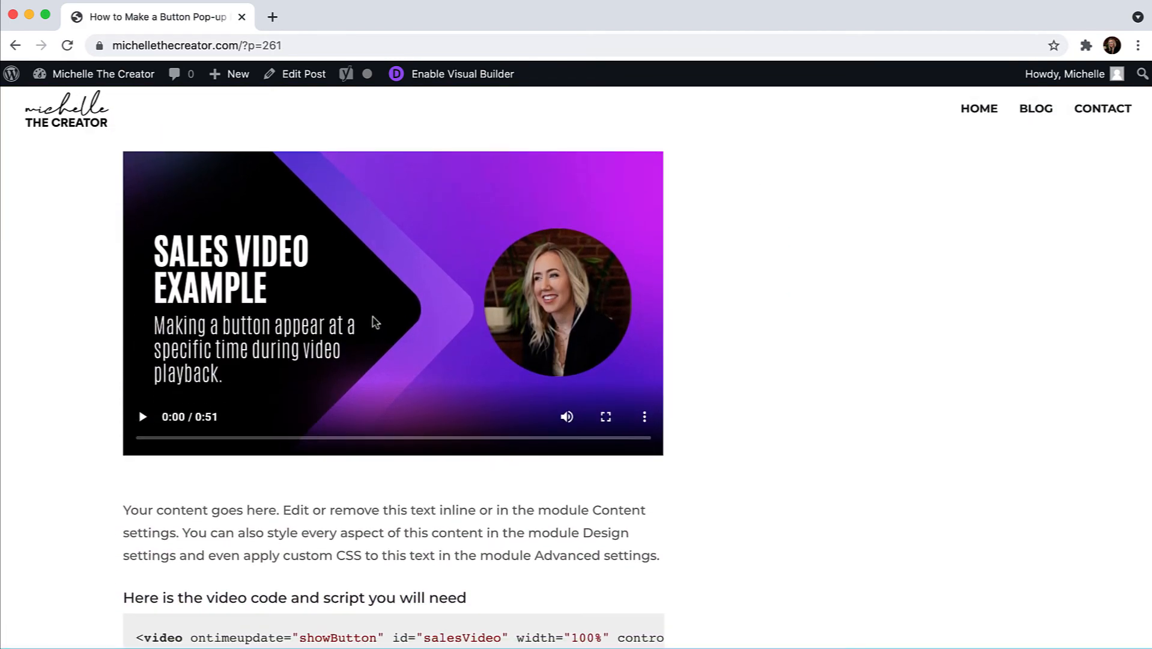
left_click(143, 417)
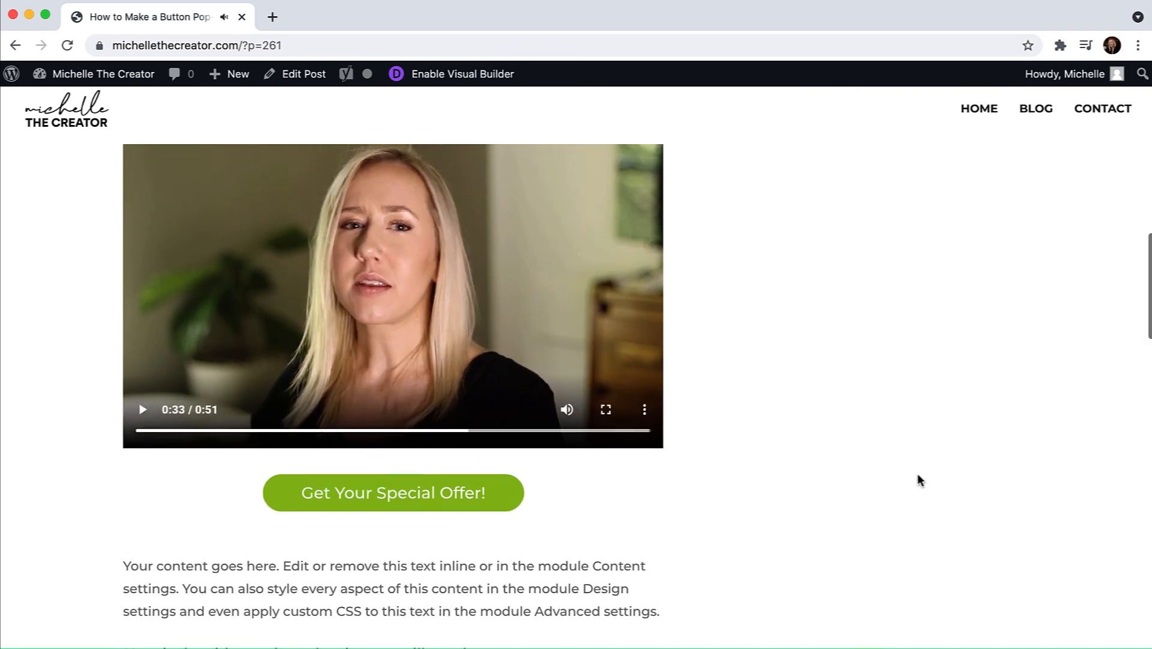
scroll("down", 3)
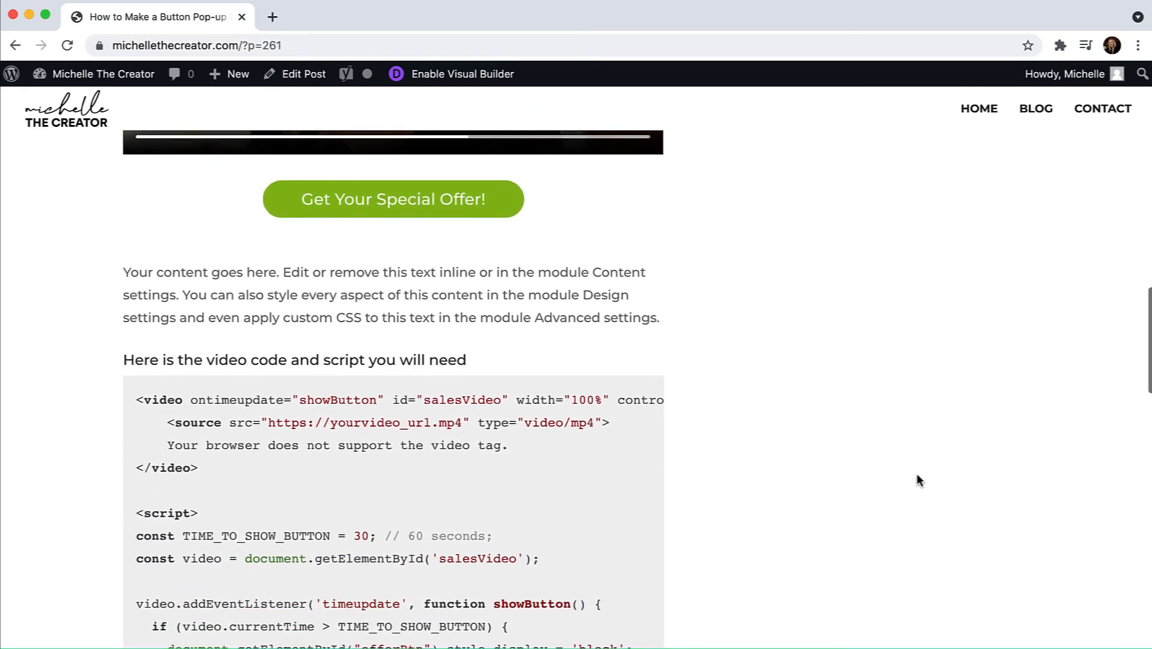
scroll("down", 3)
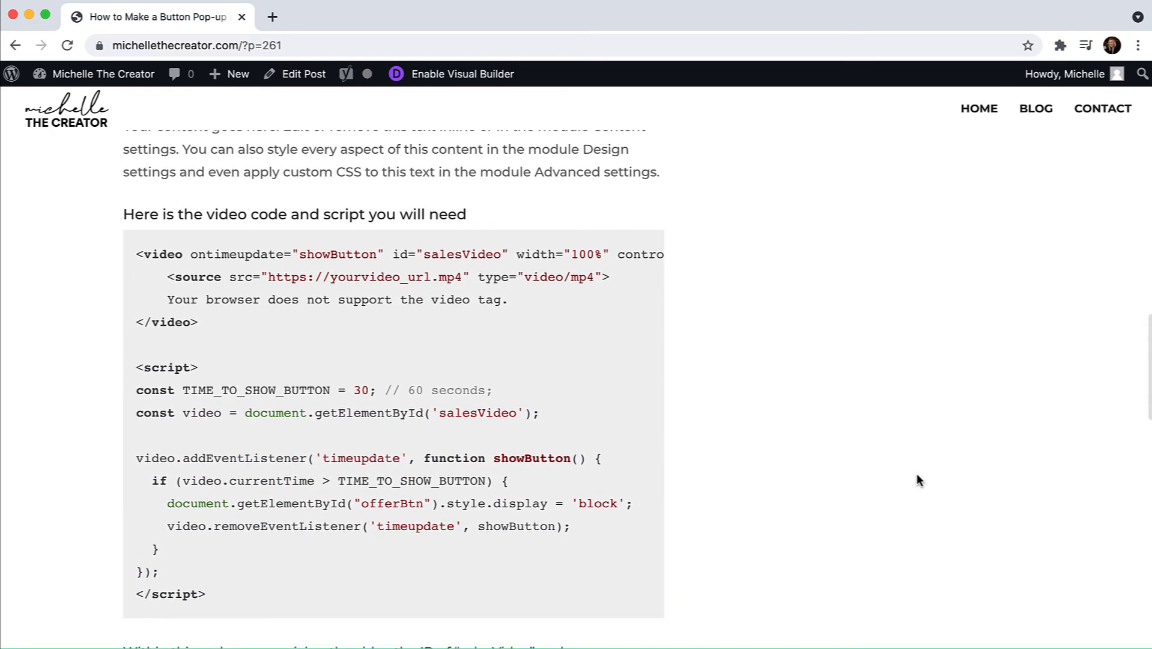
scroll("down", 3)
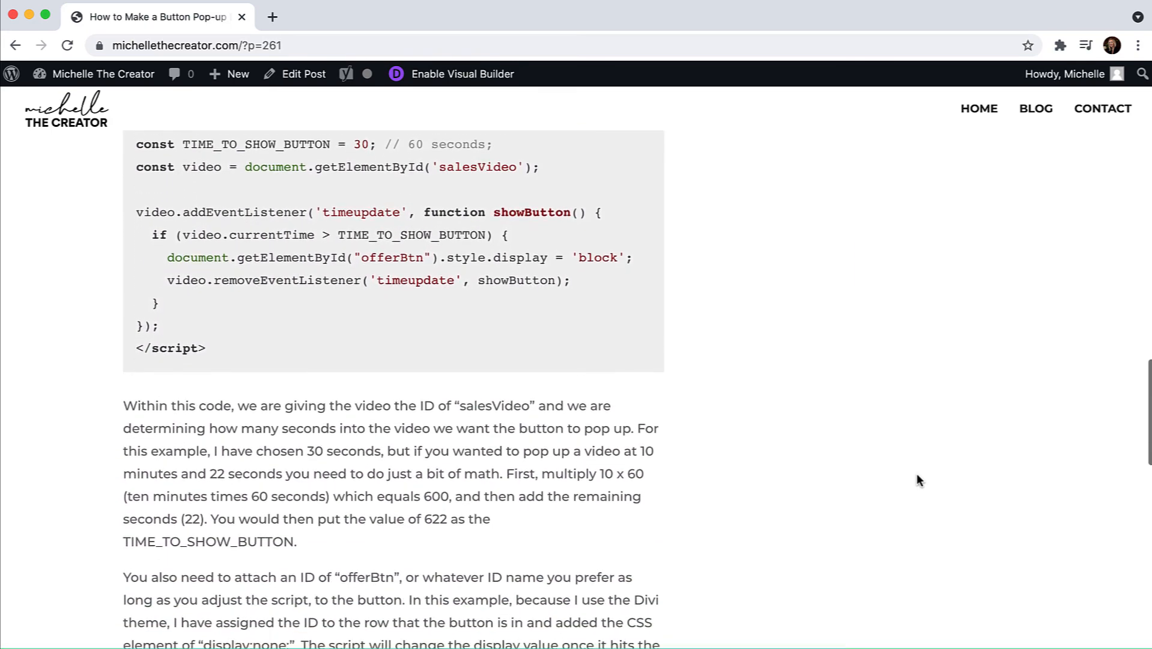